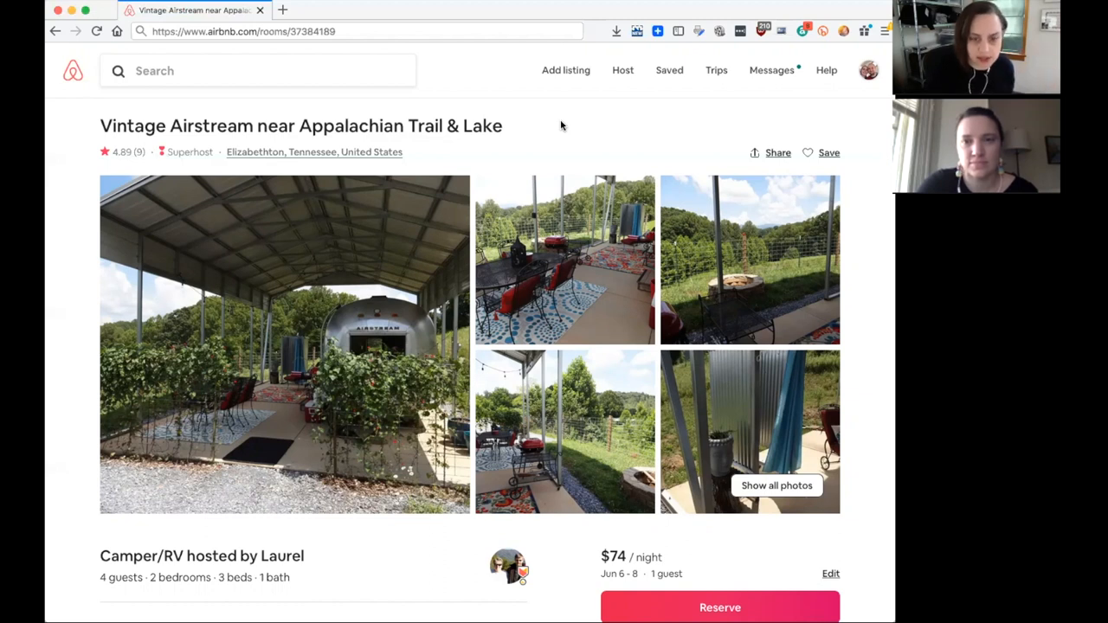
Bring up the availability calendar for the June 6–8 trip dates via Edit
scroll("down", 3)
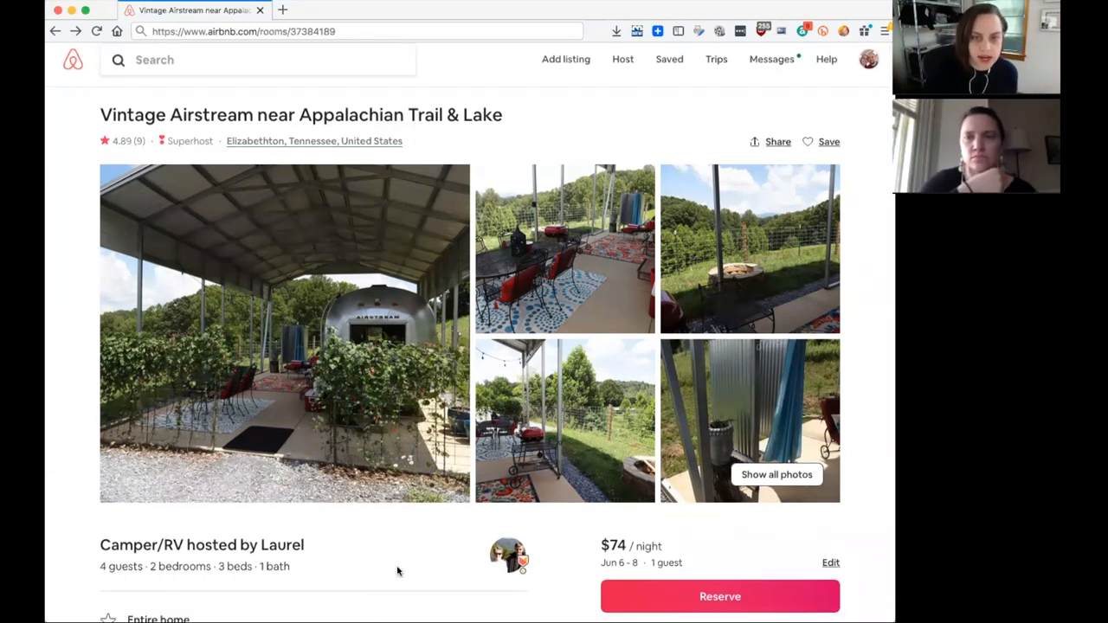
mouse_move(392, 564)
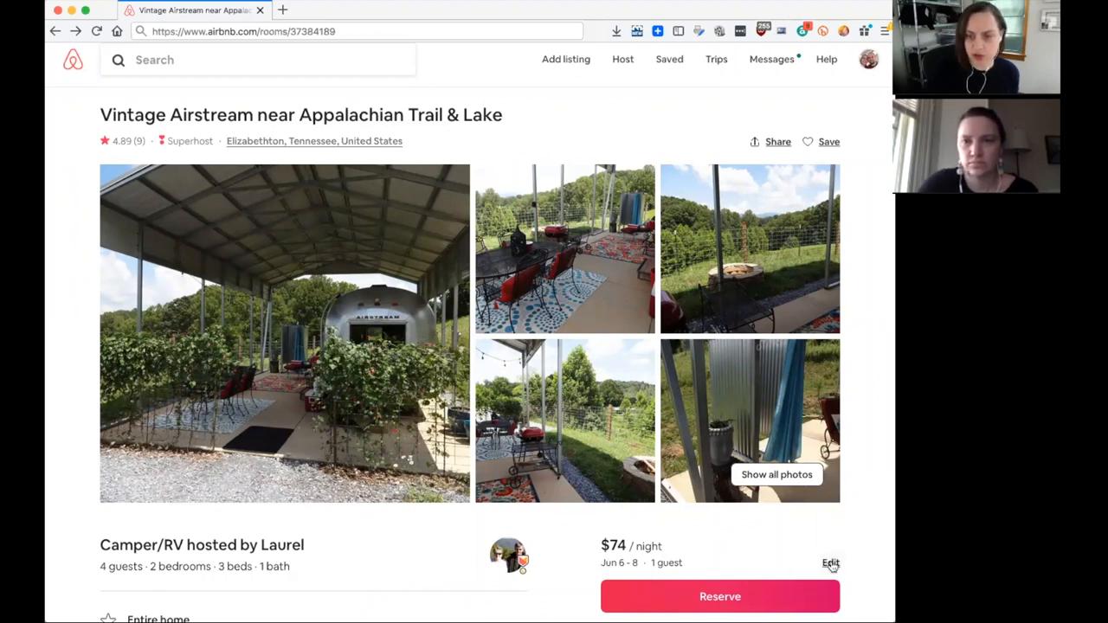
left_click(830, 564)
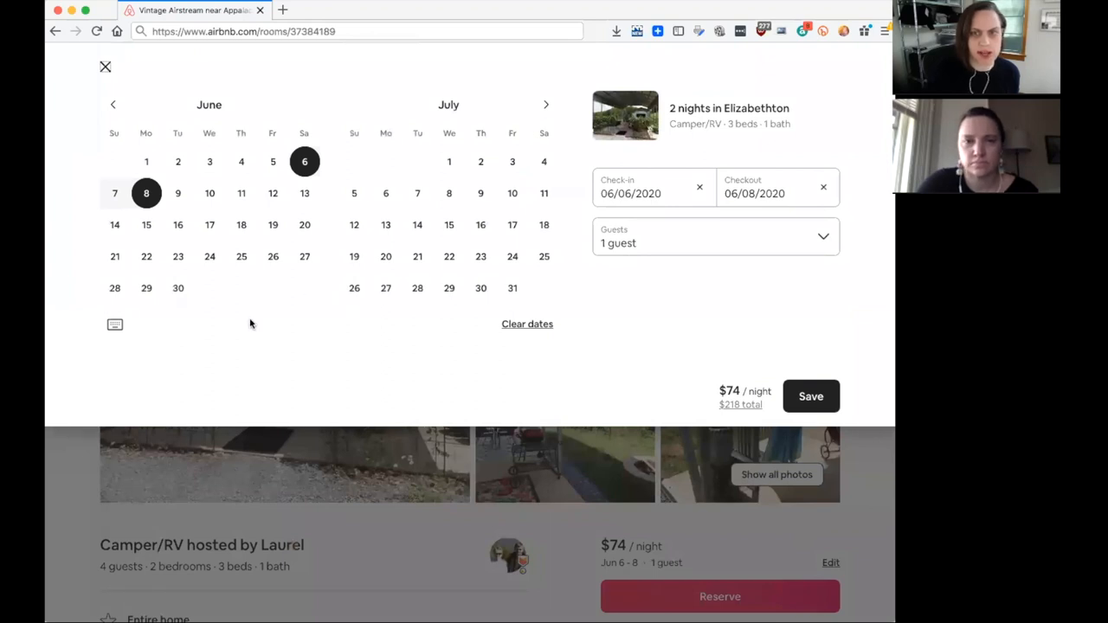
mouse_move(139, 70)
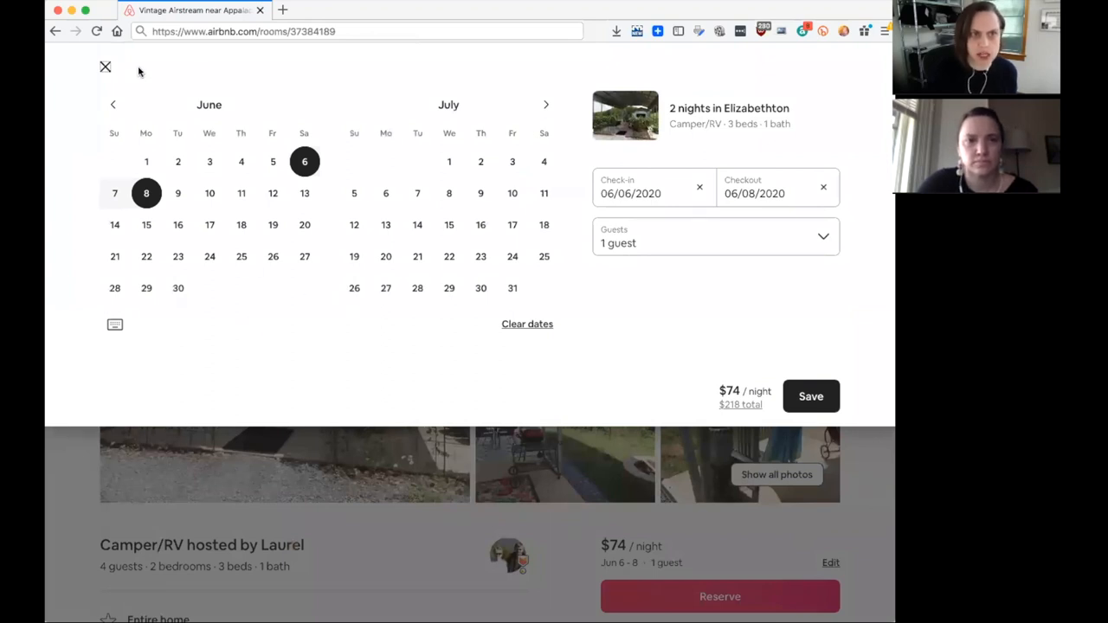
mouse_move(113, 105)
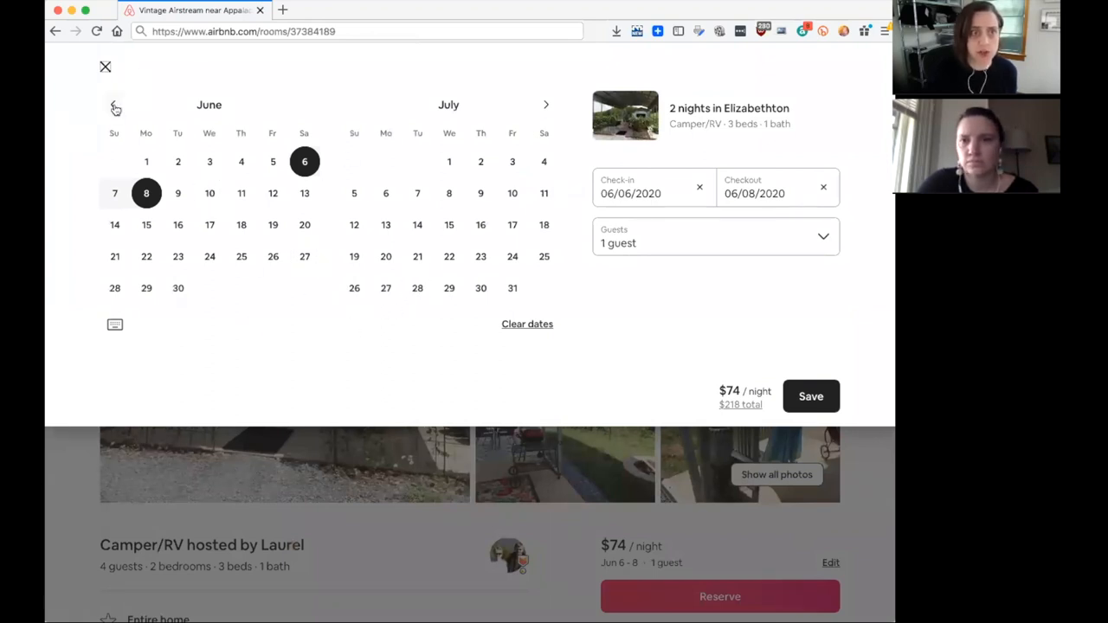
Browse the calendar back to February, then forward to April and May availability
left_click(115, 106)
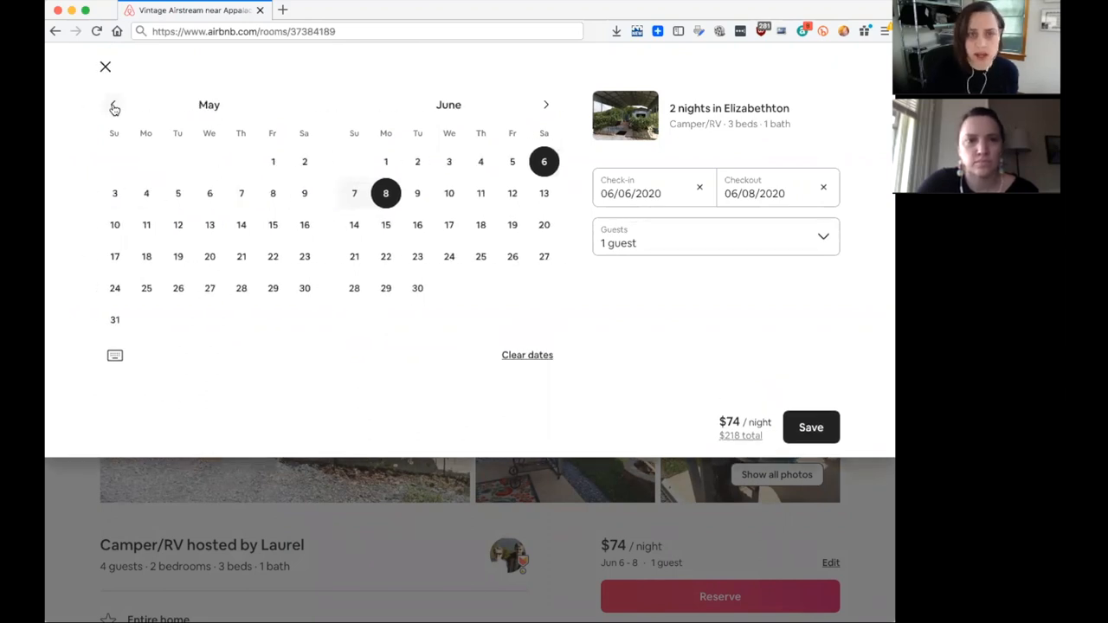
left_click(114, 105)
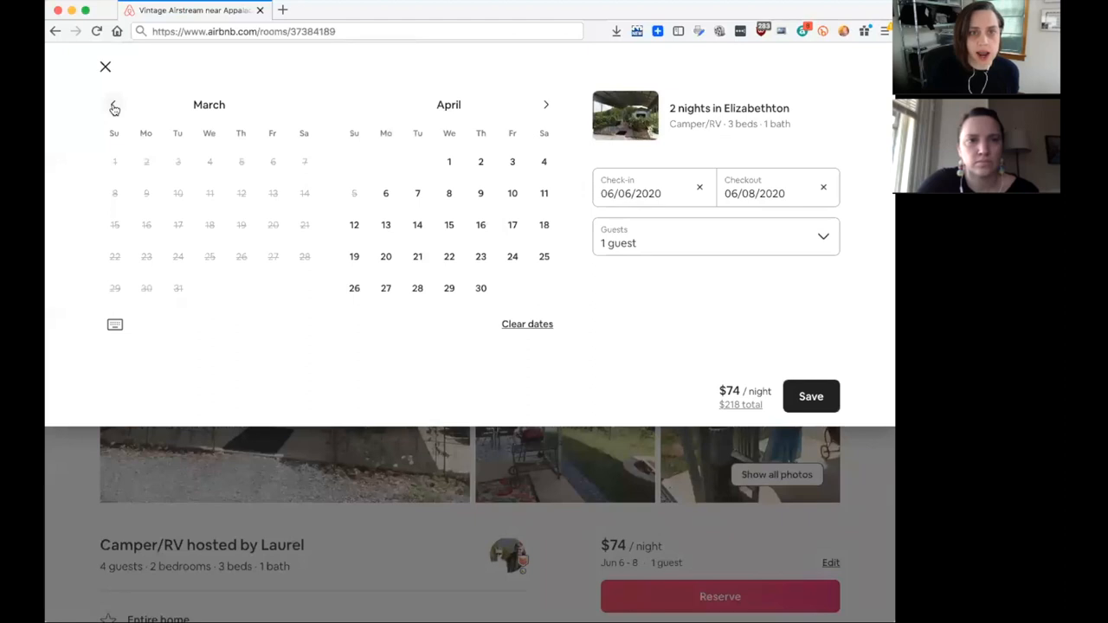
left_click(114, 105)
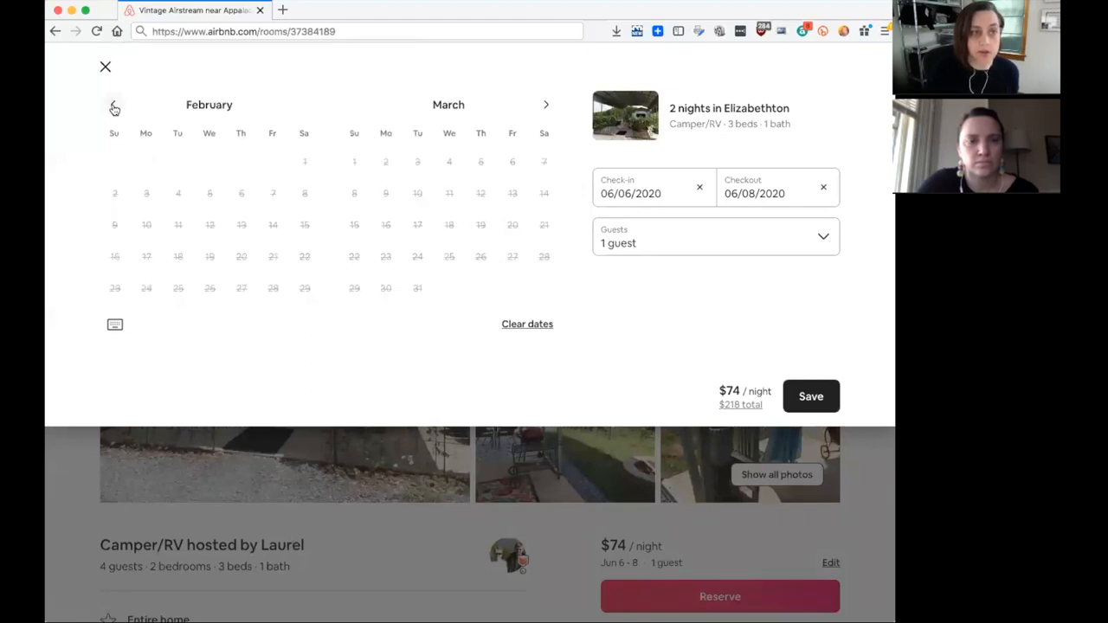
mouse_move(544, 107)
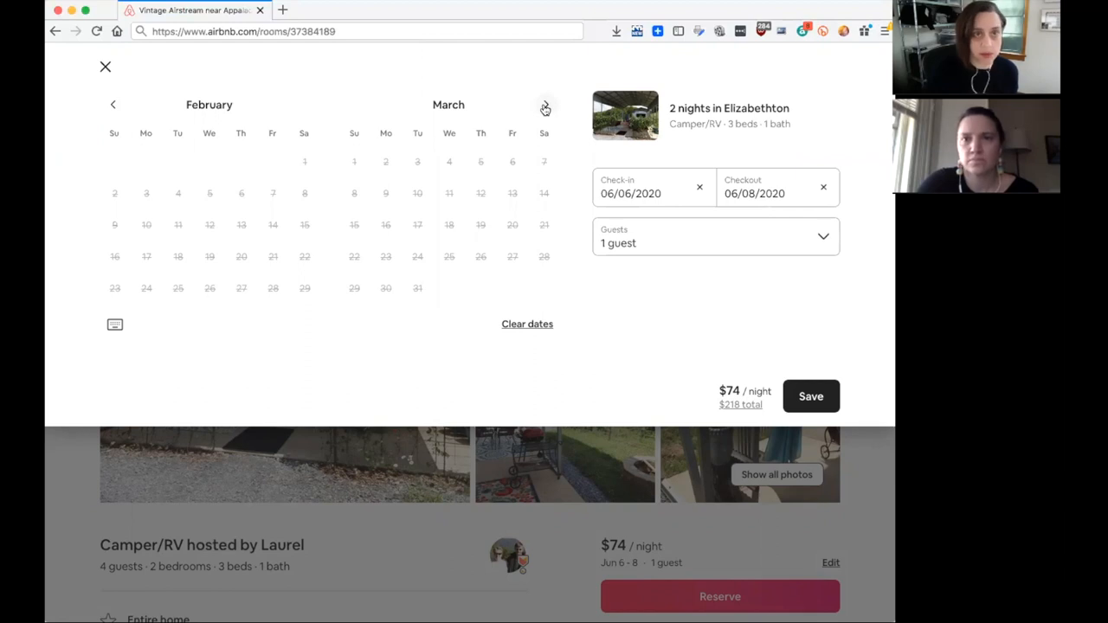
left_click(545, 104)
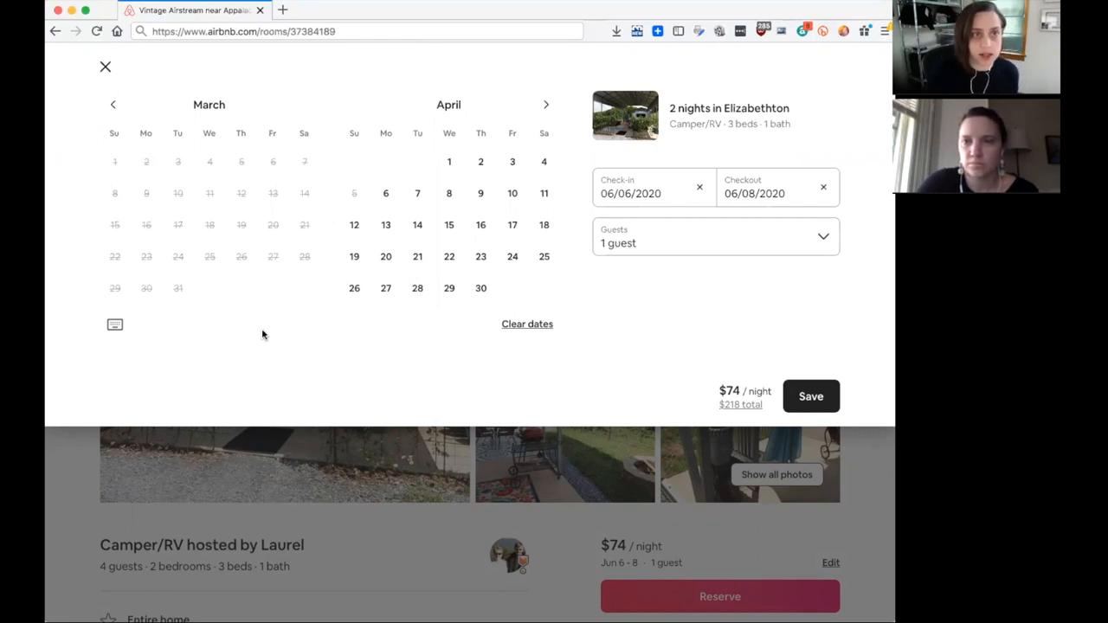
mouse_move(481, 162)
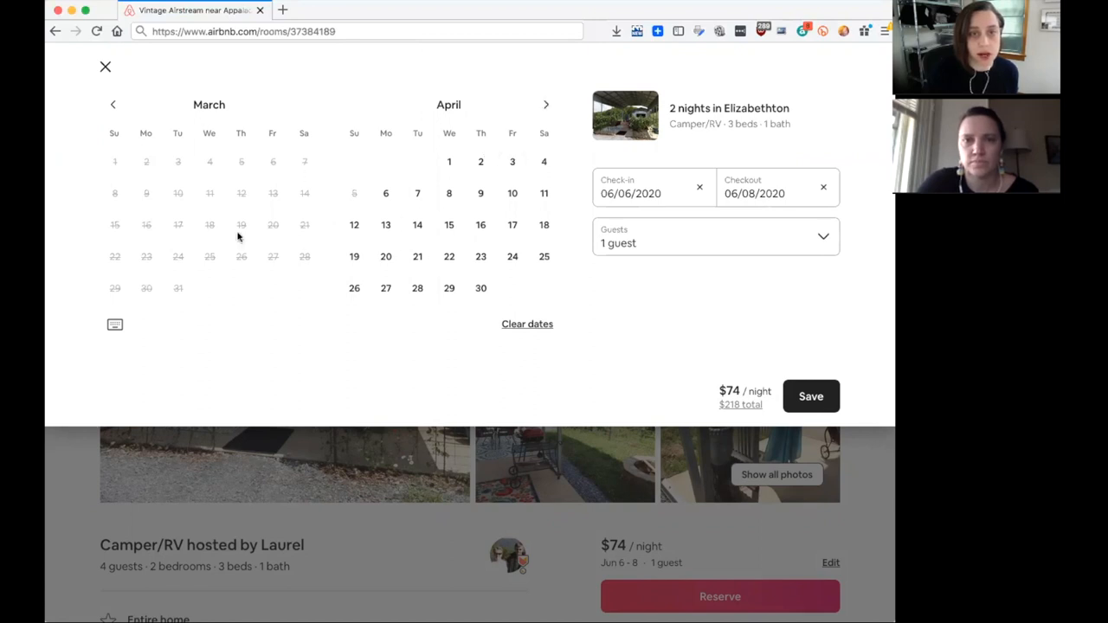
left_click(545, 104)
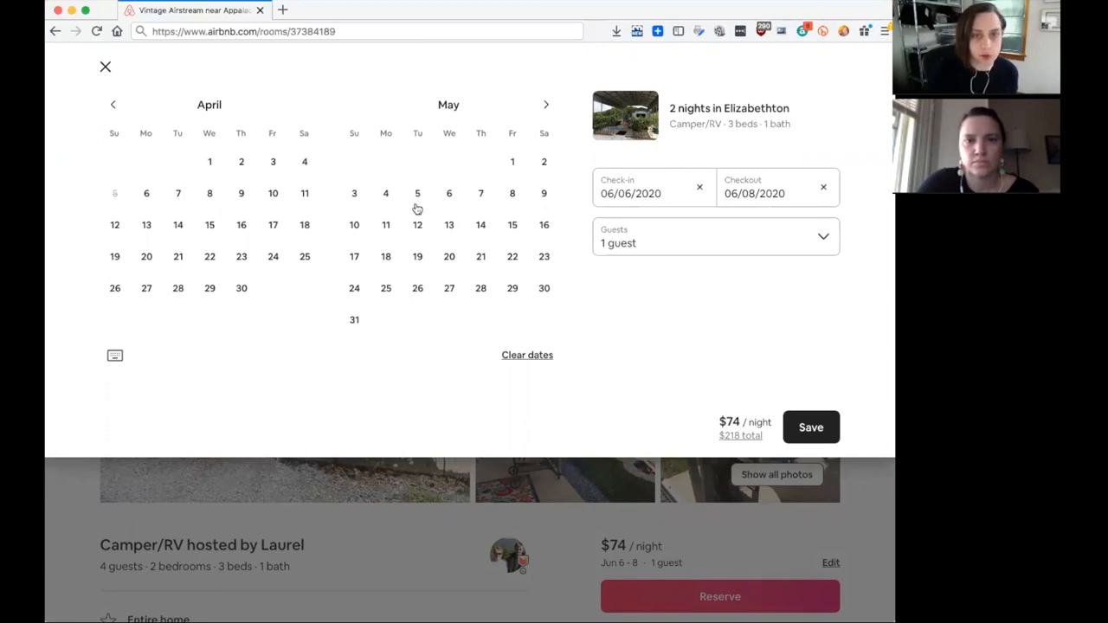
mouse_move(628, 422)
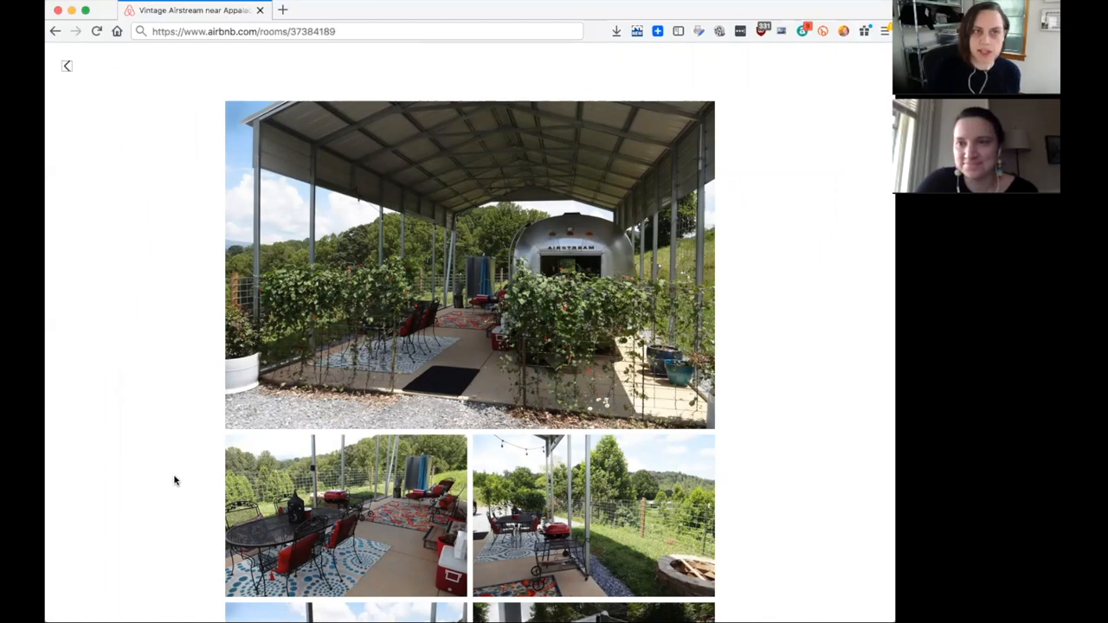
mouse_move(194, 467)
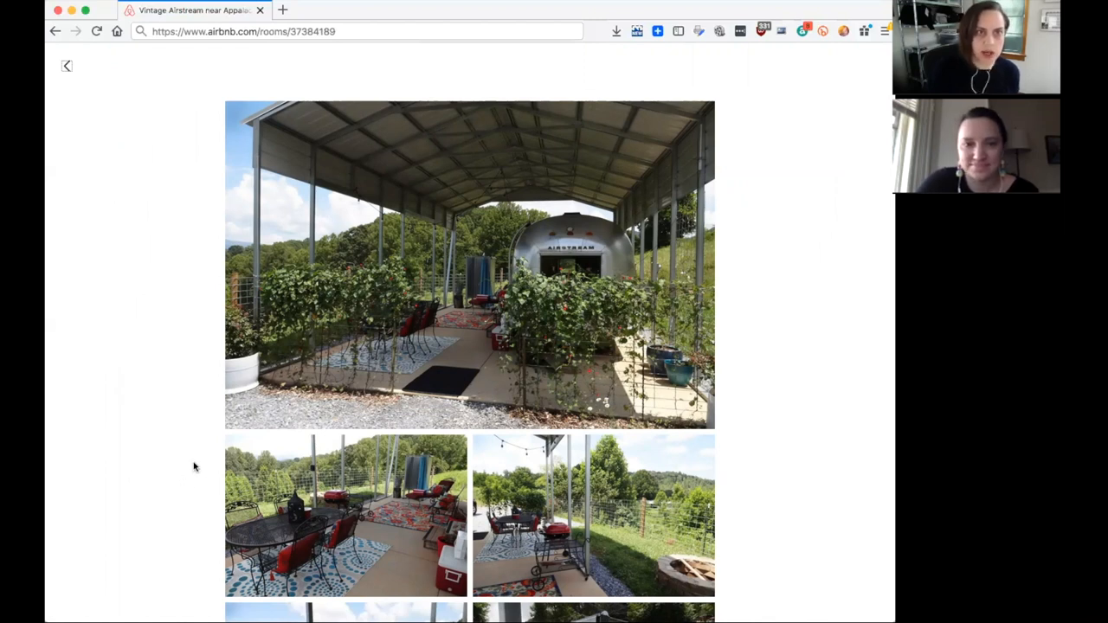
mouse_move(195, 454)
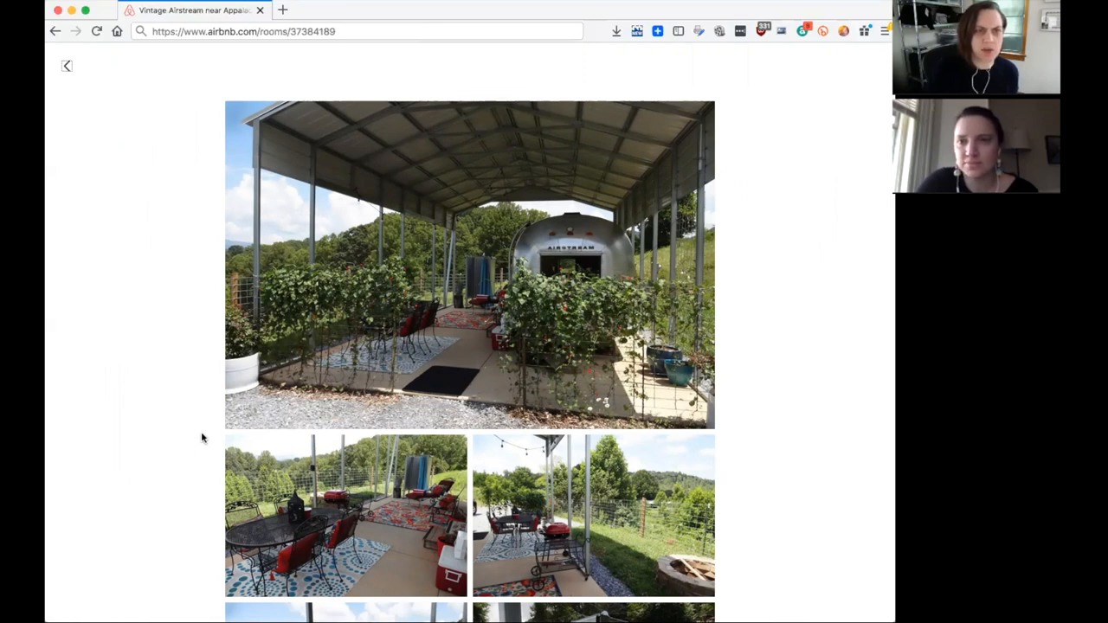
Scroll down the listing toward the photo grid and 'Show all photos'
scroll("down", 3)
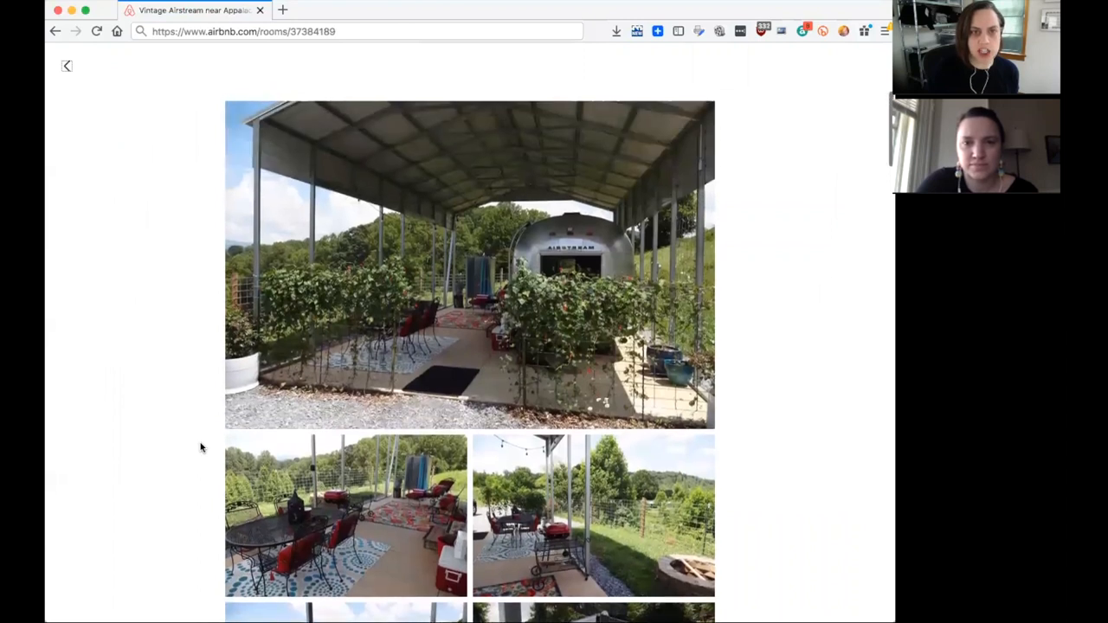
mouse_move(346, 310)
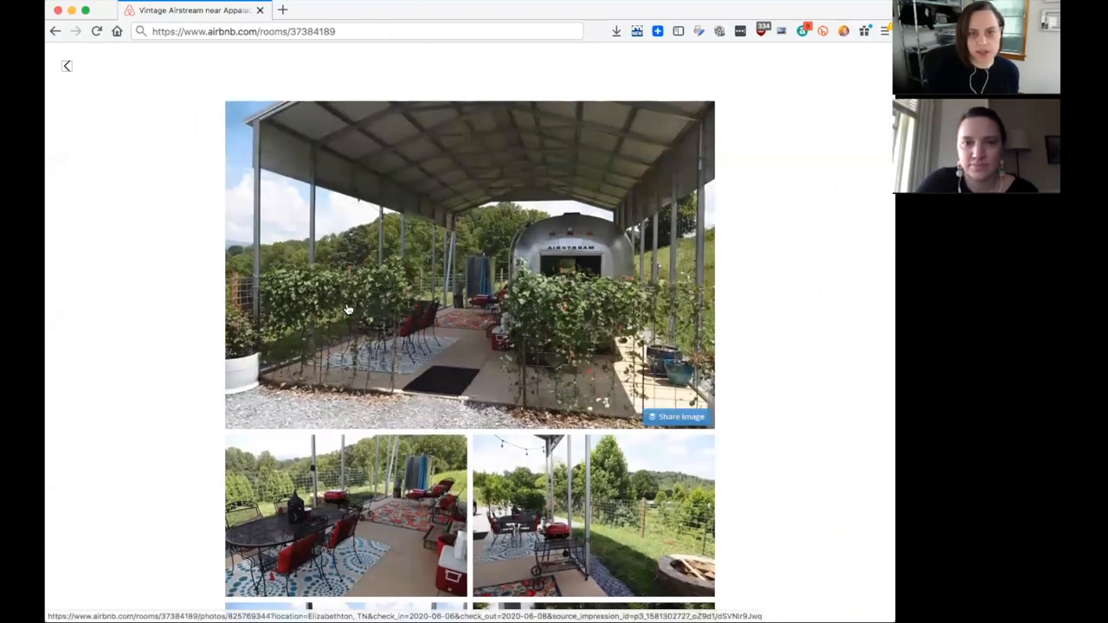
Open the gallery at photo 1 of 22, the flowering vines framing the entryway
left_click(469, 264)
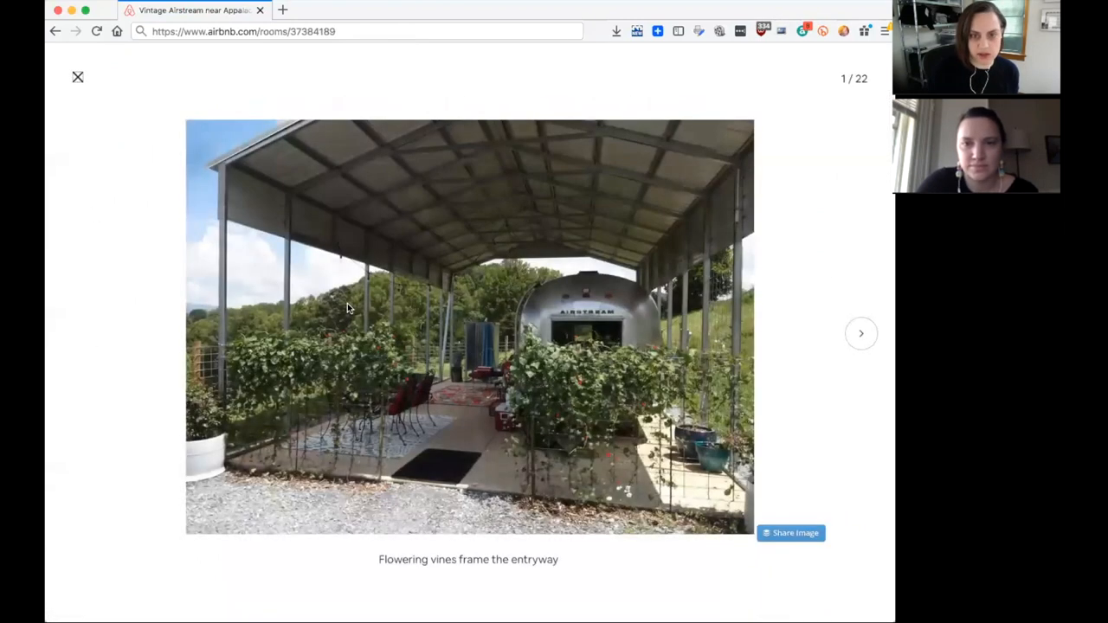
mouse_move(719, 455)
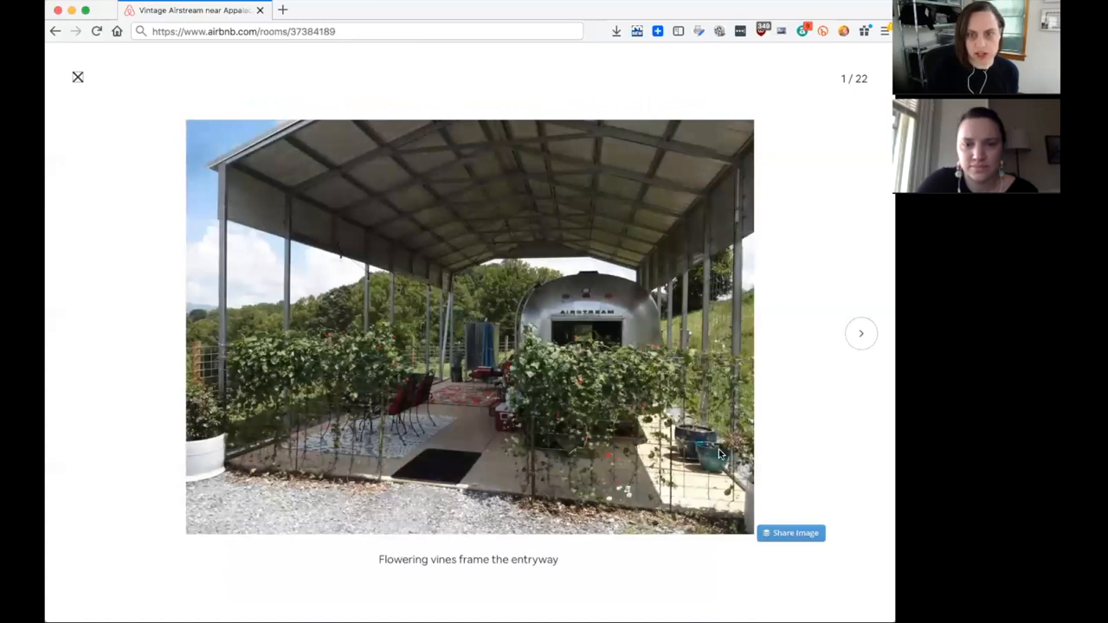
mouse_move(800, 459)
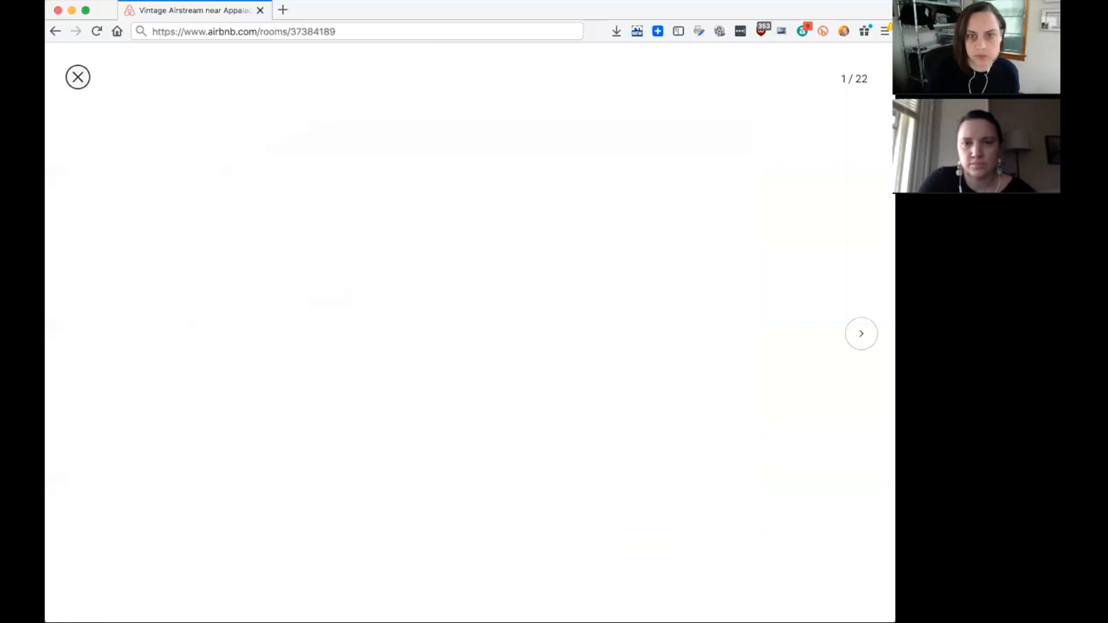
Advance through the patio dining set, outdoor dining, Holston mountain view, outdoor shower and BBQ grill photos
left_click(861, 333)
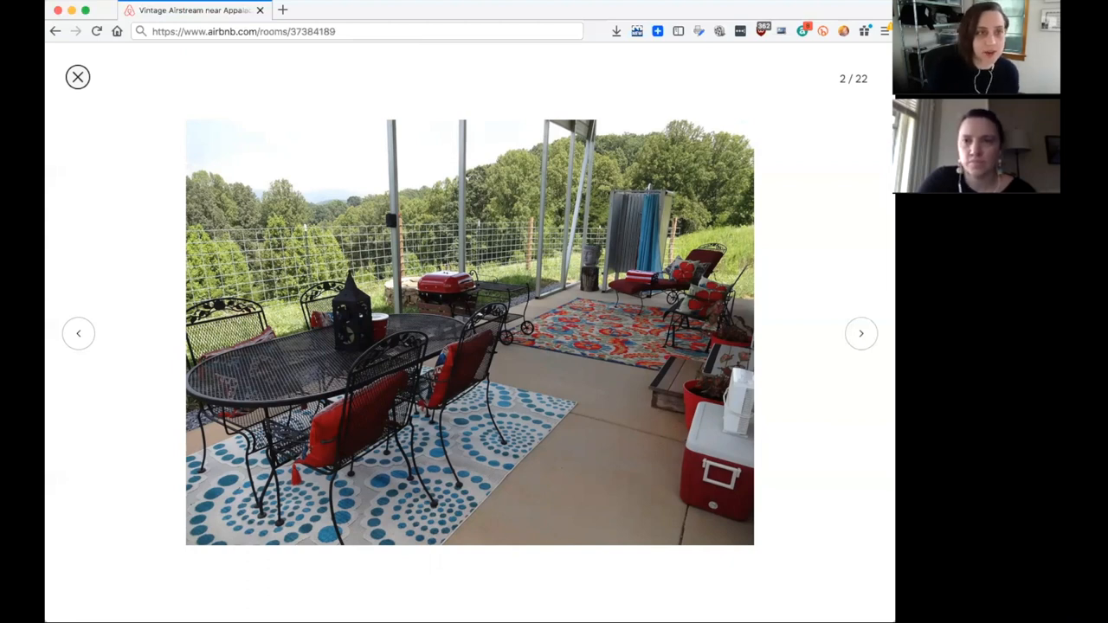
left_click(860, 334)
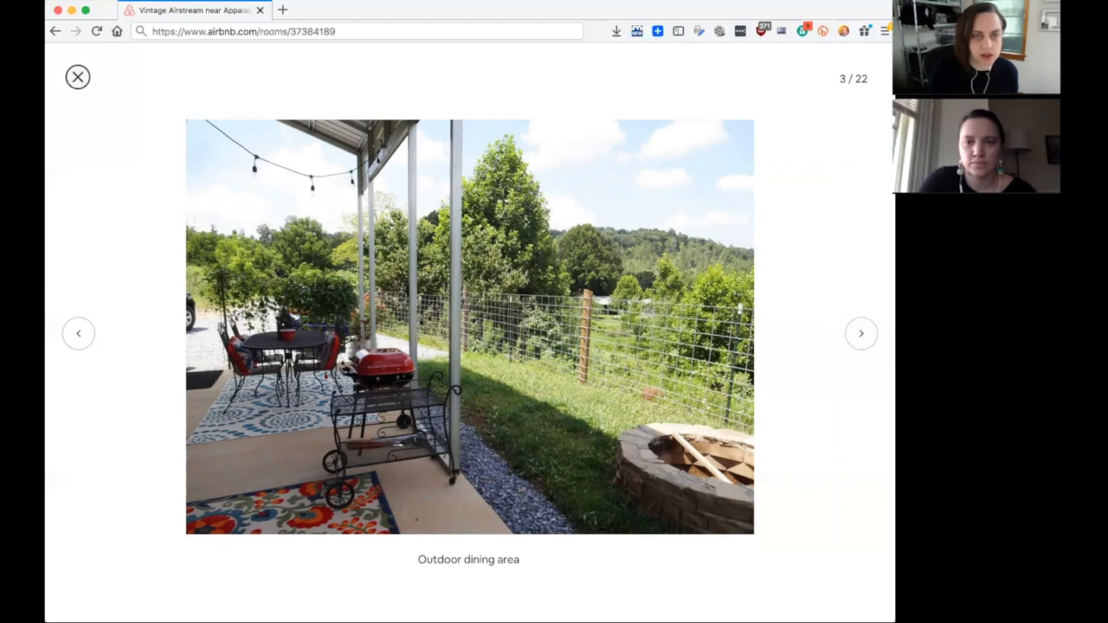
left_click(861, 334)
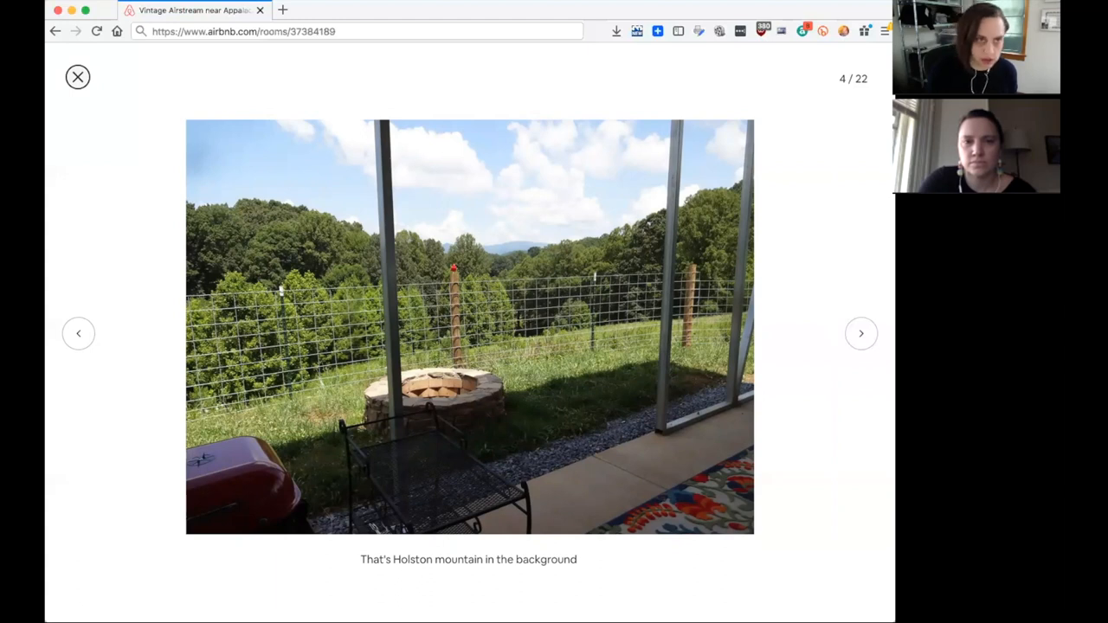
left_click(860, 333)
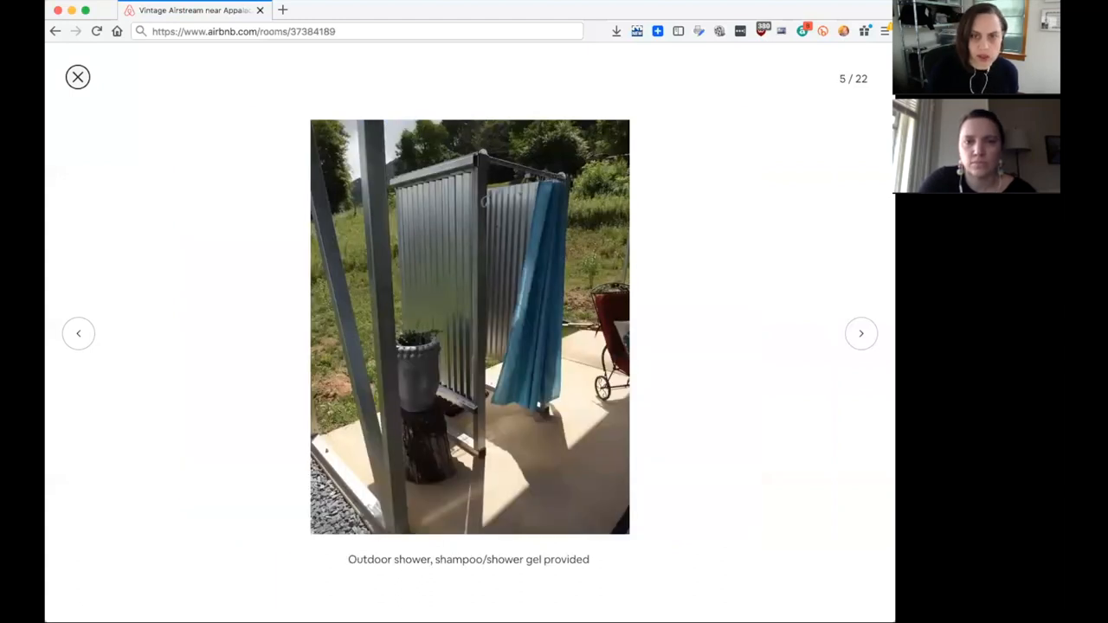
left_click(861, 333)
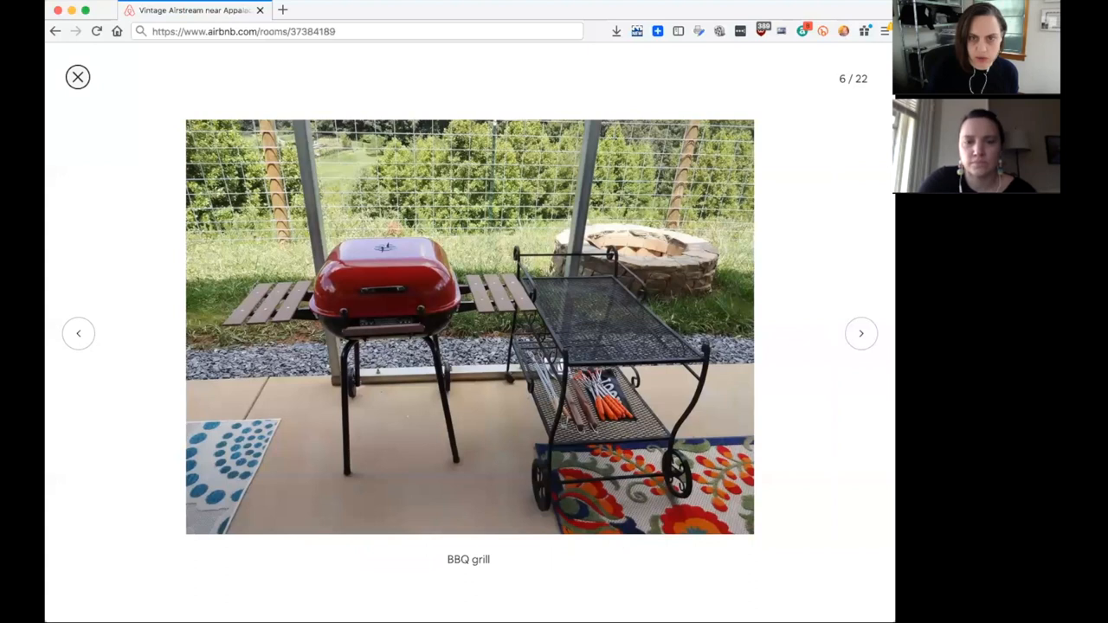
Flip back and forth between the outdoor shower and BBQ grill photos
left_click(78, 333)
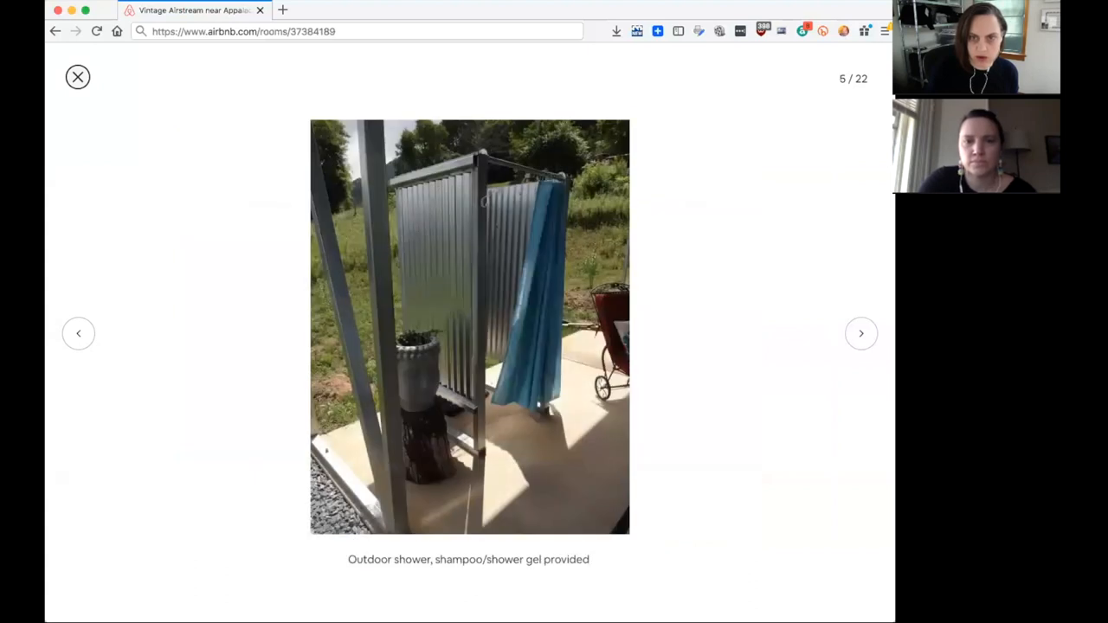
left_click(862, 333)
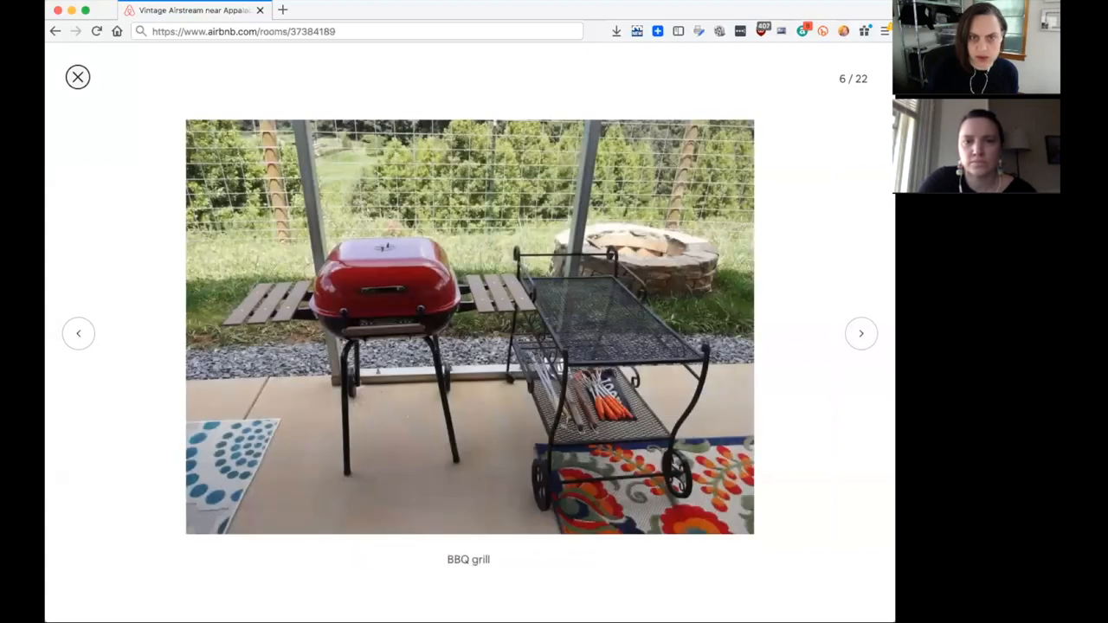
left_click(861, 334)
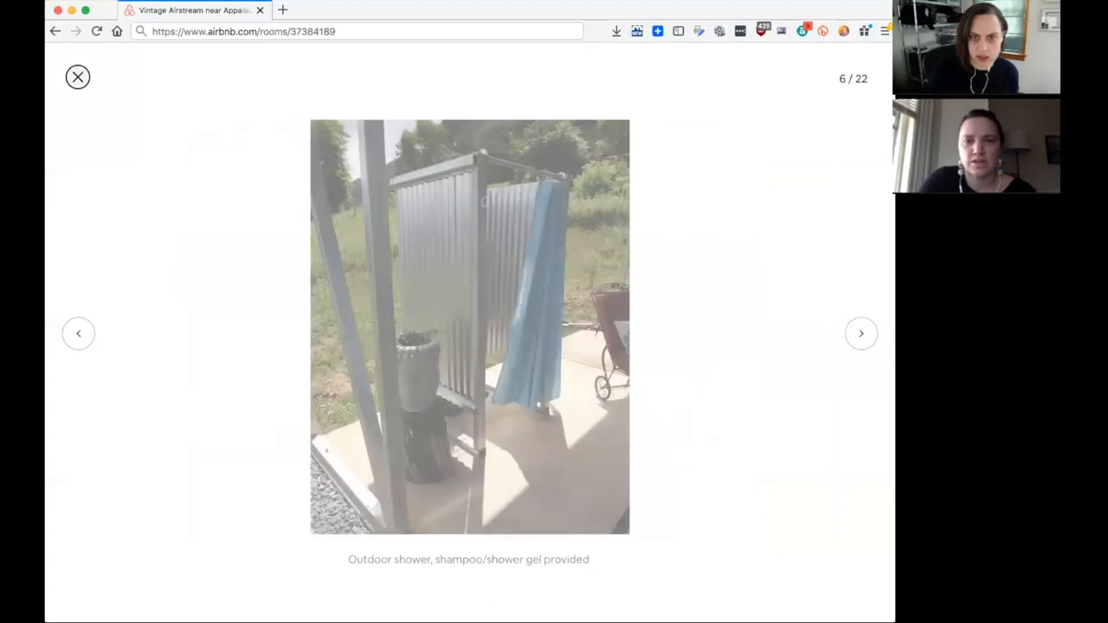
Step back to the outdoor shower photo, then forward to the BBQ grill at 6 of 22
left_click(78, 333)
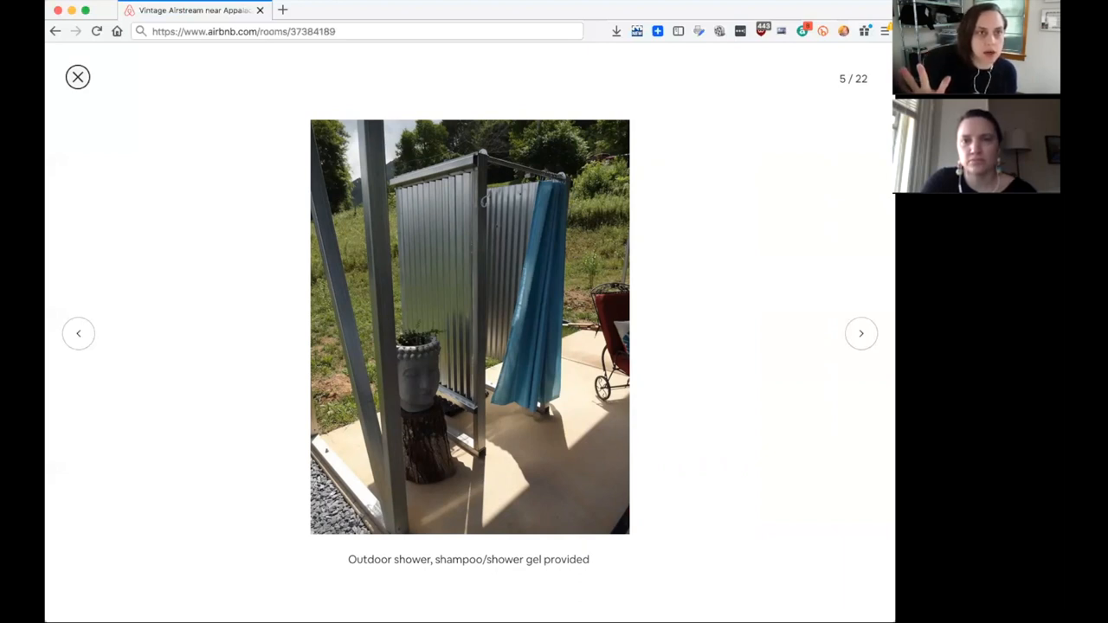
left_click(860, 334)
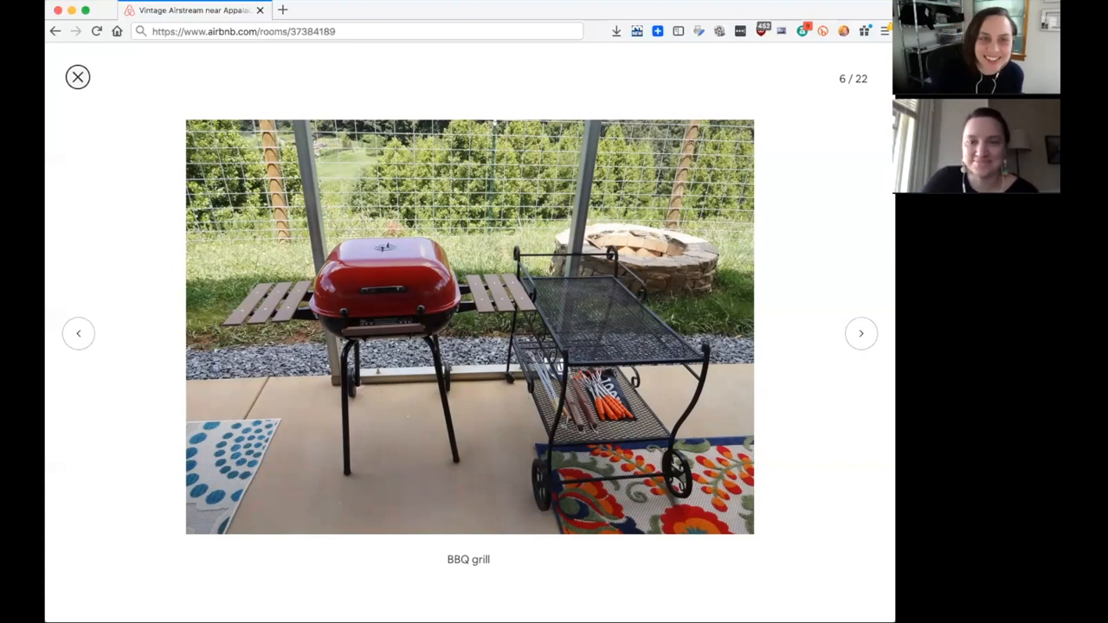
Advance past the Looking Northwest and firepit photos to the Iron Mountains view, photo 9
left_click(861, 333)
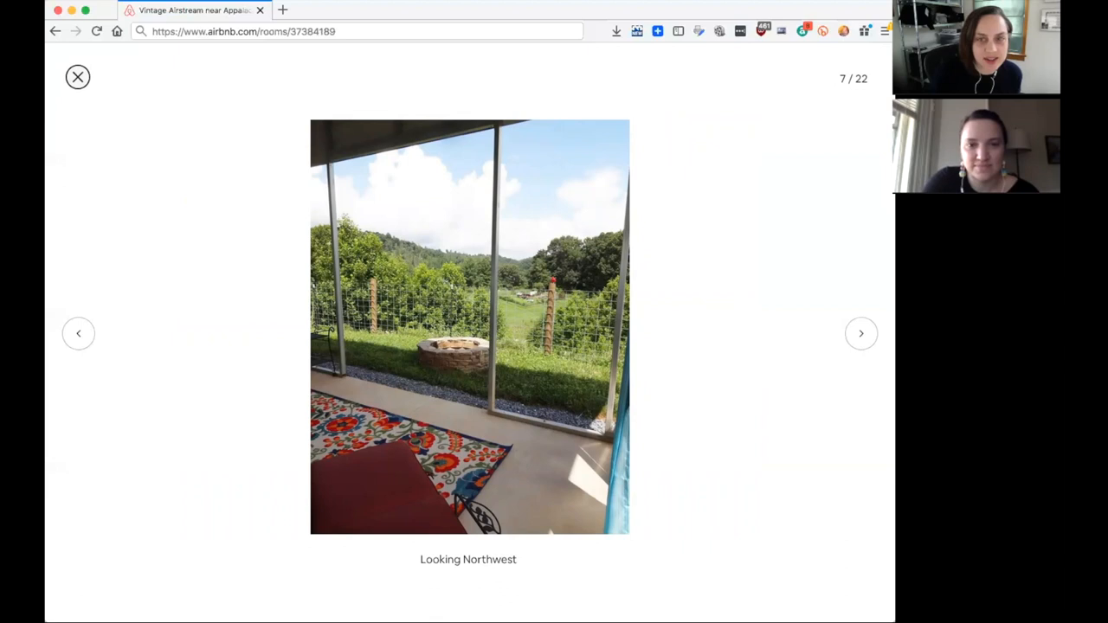
left_click(861, 334)
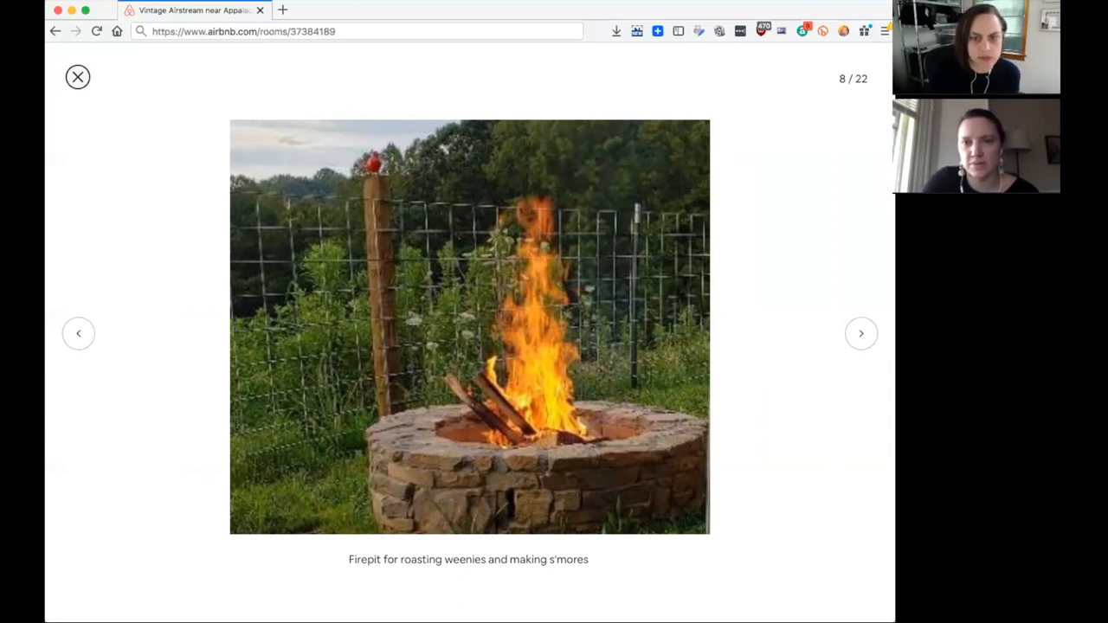
left_click(861, 333)
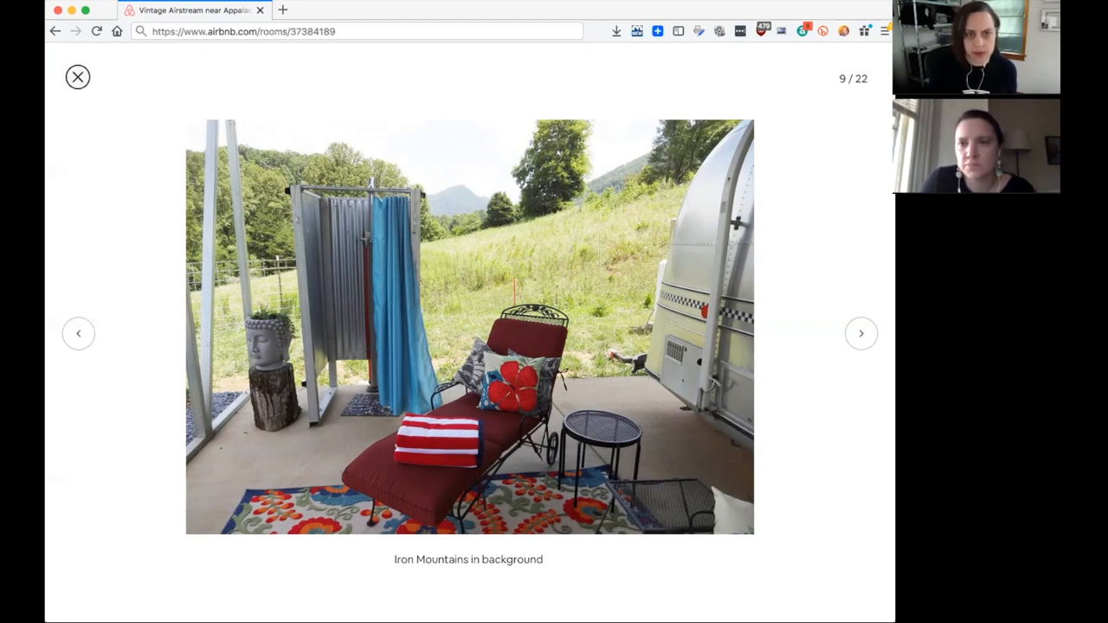
Advance to photo 10 of 22, the view from the dinette toward the queen bed
left_click(861, 333)
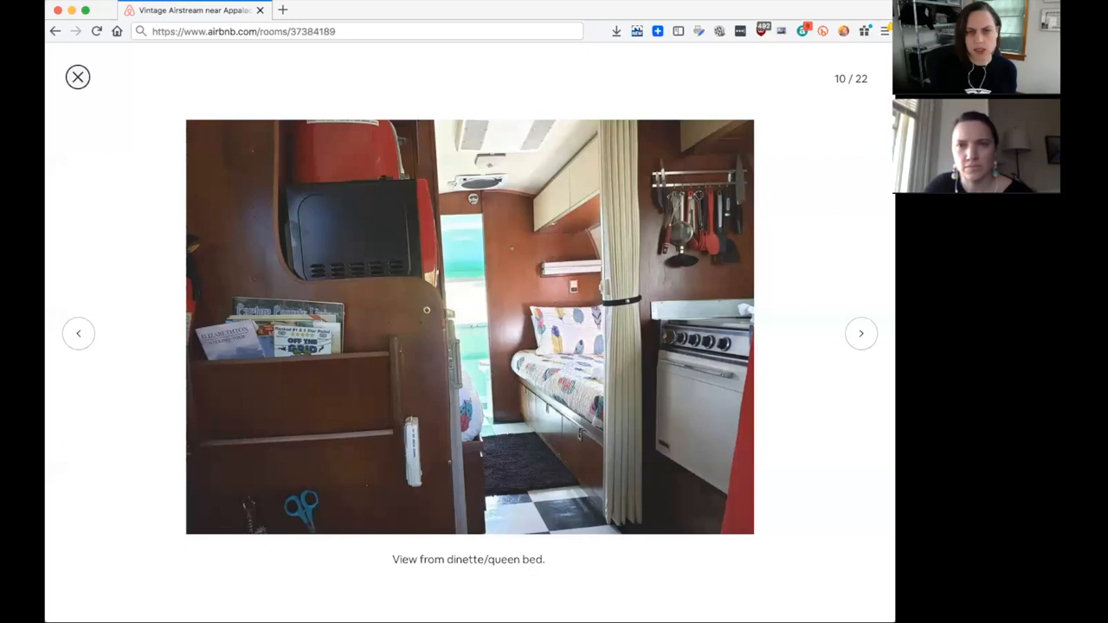
Advance to photo 11 of 22, the two twin beds
left_click(861, 334)
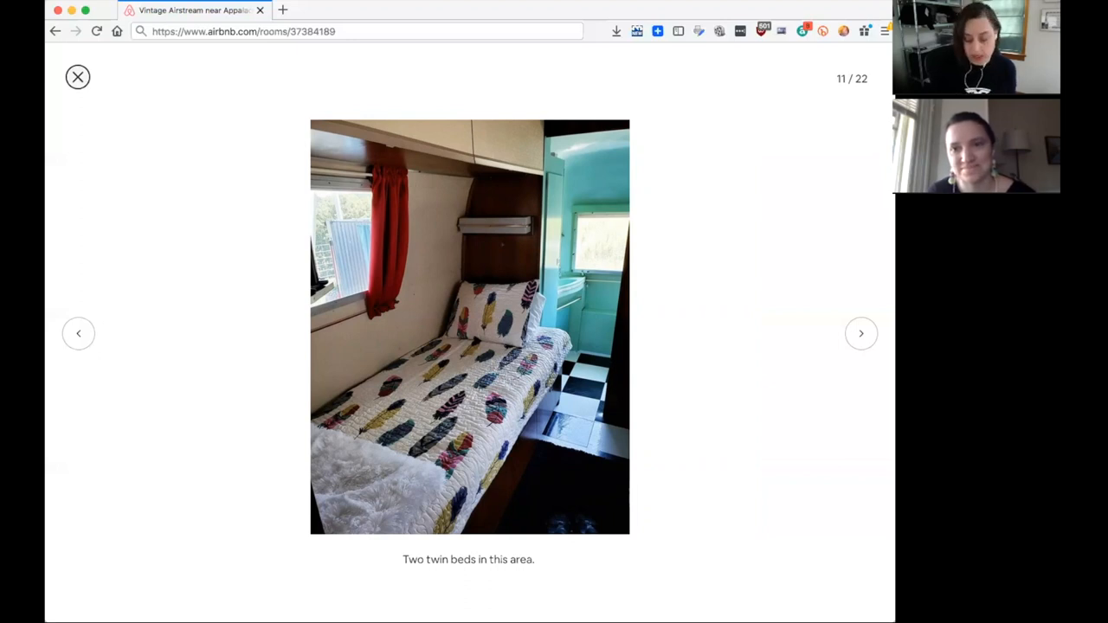
Advance to photo 12 of 22, the microwave, toaster and French press above the fridge
left_click(860, 333)
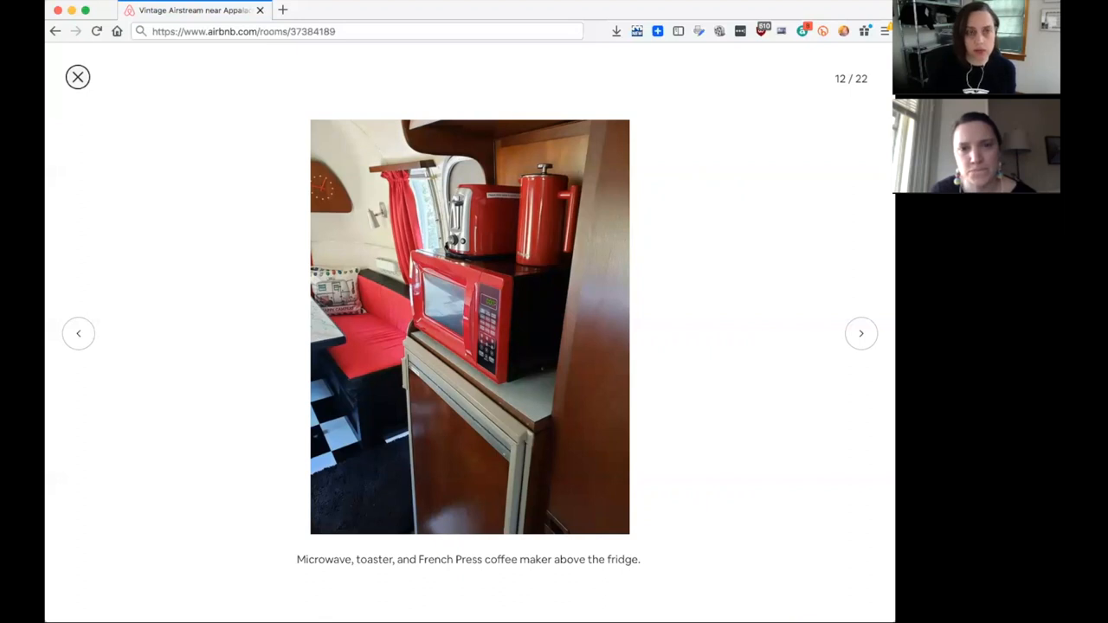
Advance to photo 13 of 22, the four-person dinette that converts to a queen bed
left_click(862, 334)
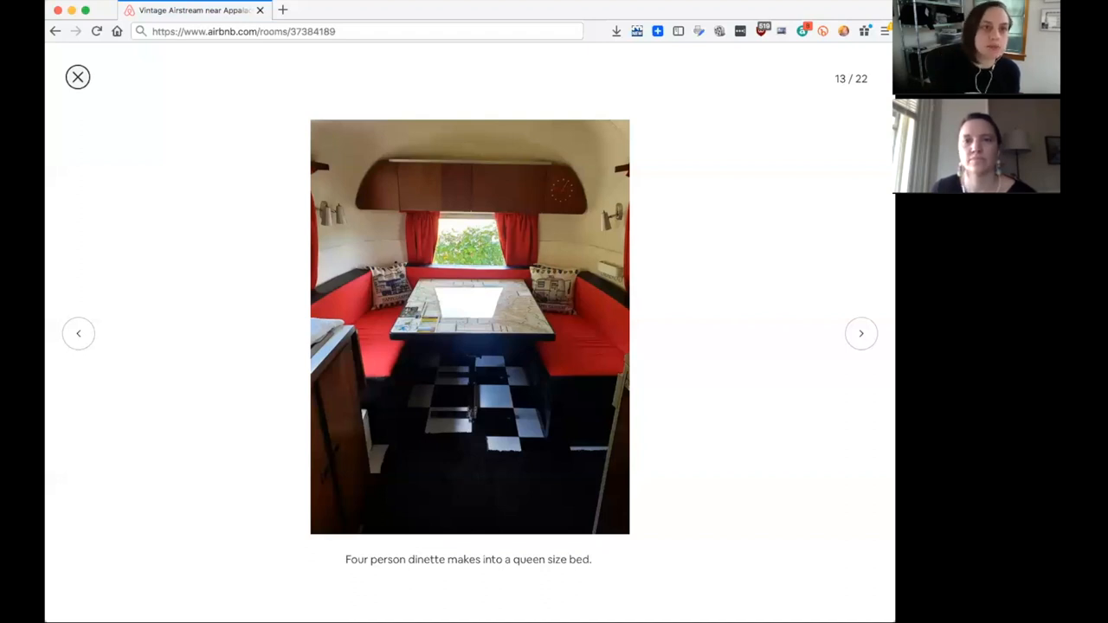
Advance the gallery to photo 14 of 22, the original mint green bathroom at the back
left_click(861, 333)
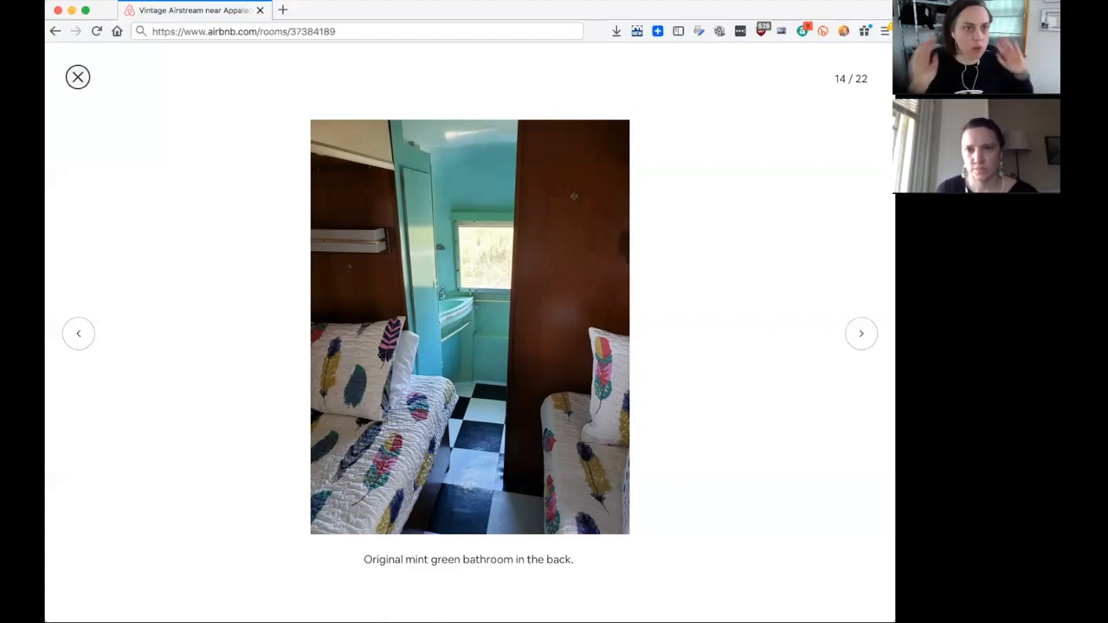
Step forward two photos to 16 of 22, the original vintage kitchen, and view it
left_click(861, 334)
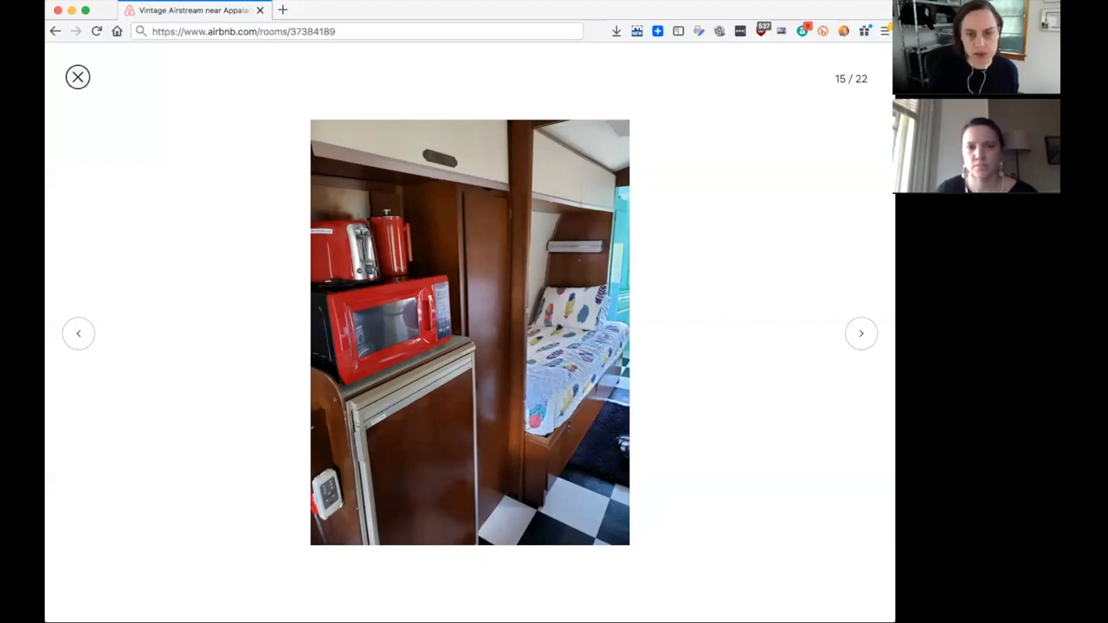
left_click(861, 334)
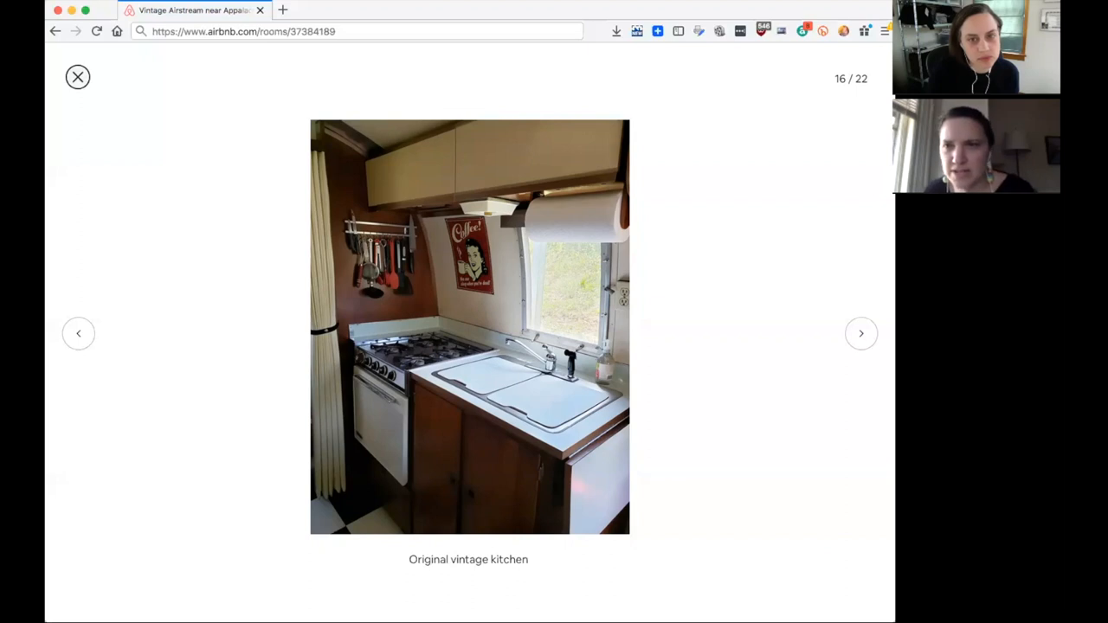
left_click(467, 327)
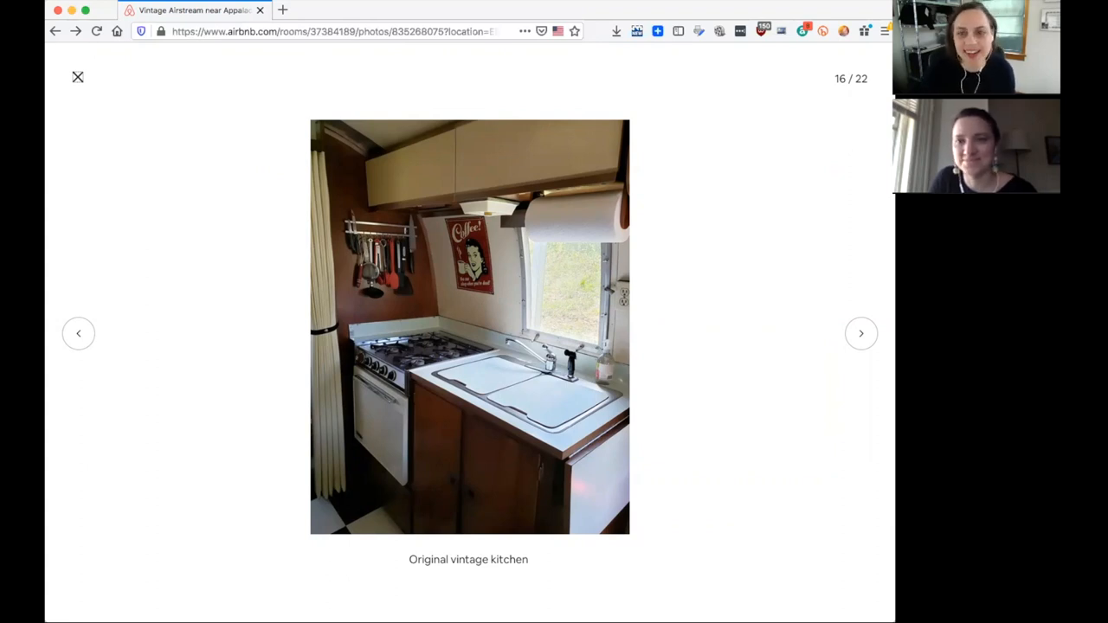
Advance to photo 17 of 22, the pantry cupboard beside the twin bed
left_click(861, 333)
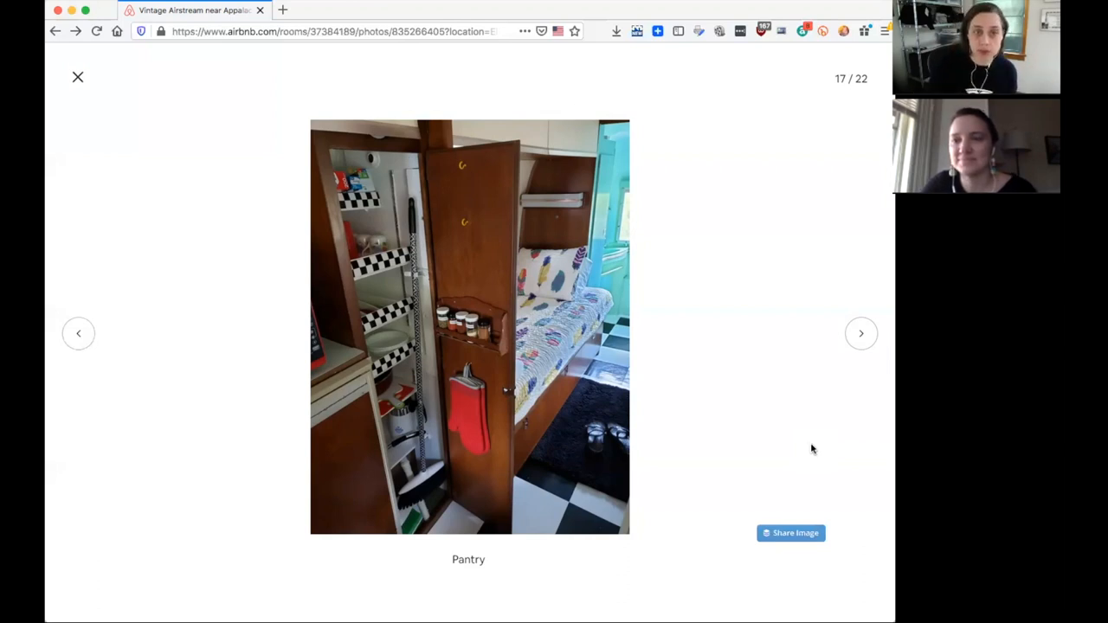
mouse_move(827, 448)
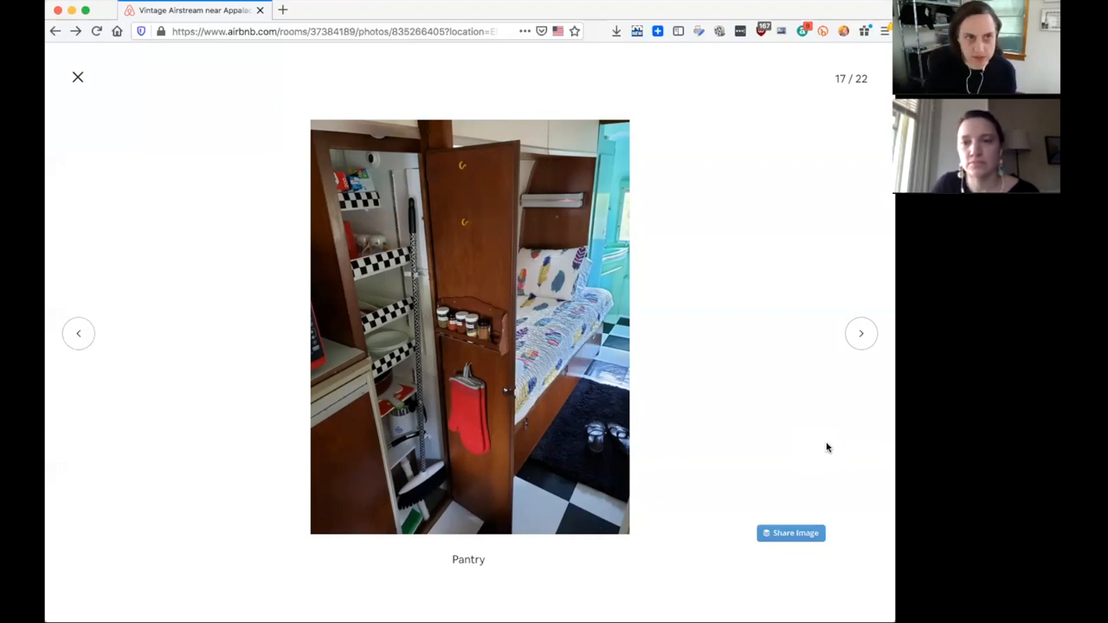
Advance to photo 18 of 22, the open fridge with a few basics and ice cube trays
left_click(860, 333)
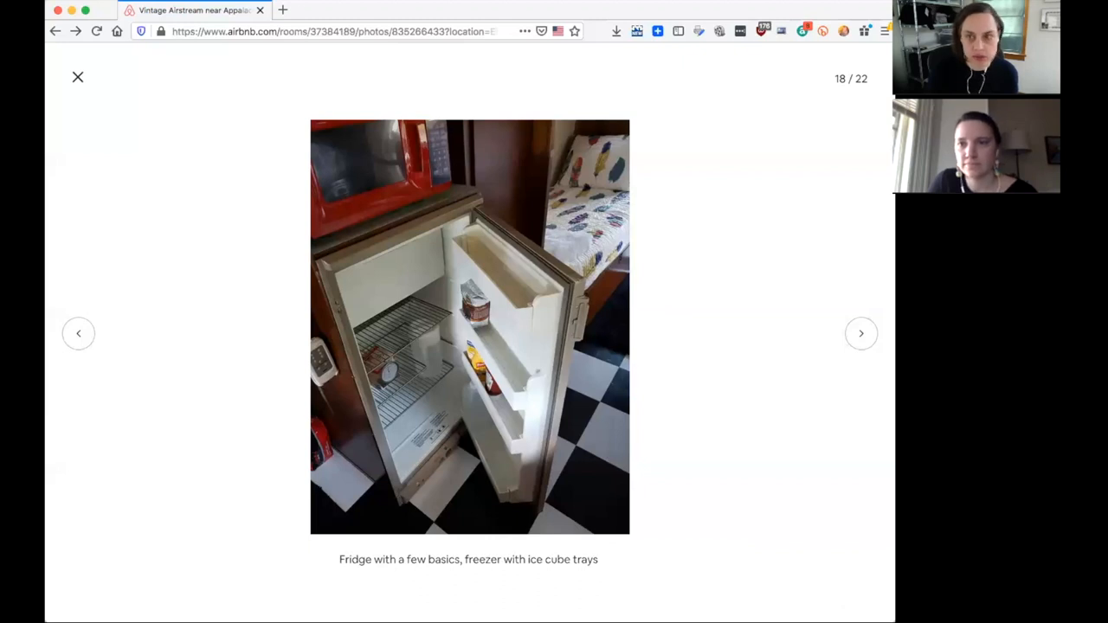
Move past the TV-and-bed photo to 20 of 22, the vintage bathroom sink and medicine cabinet
left_click(861, 333)
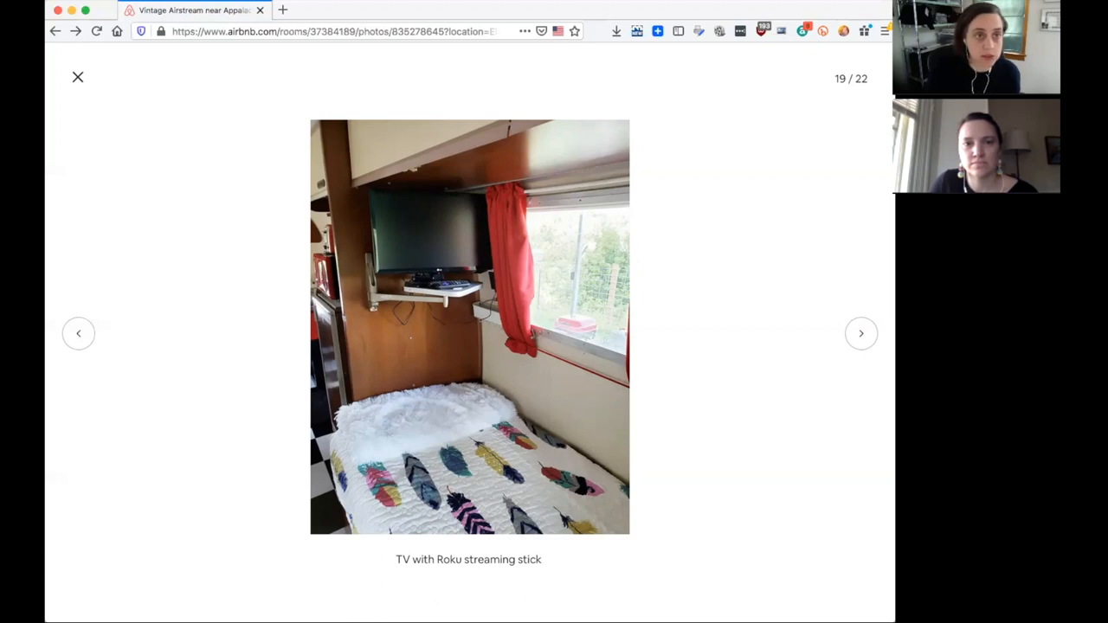
left_click(861, 333)
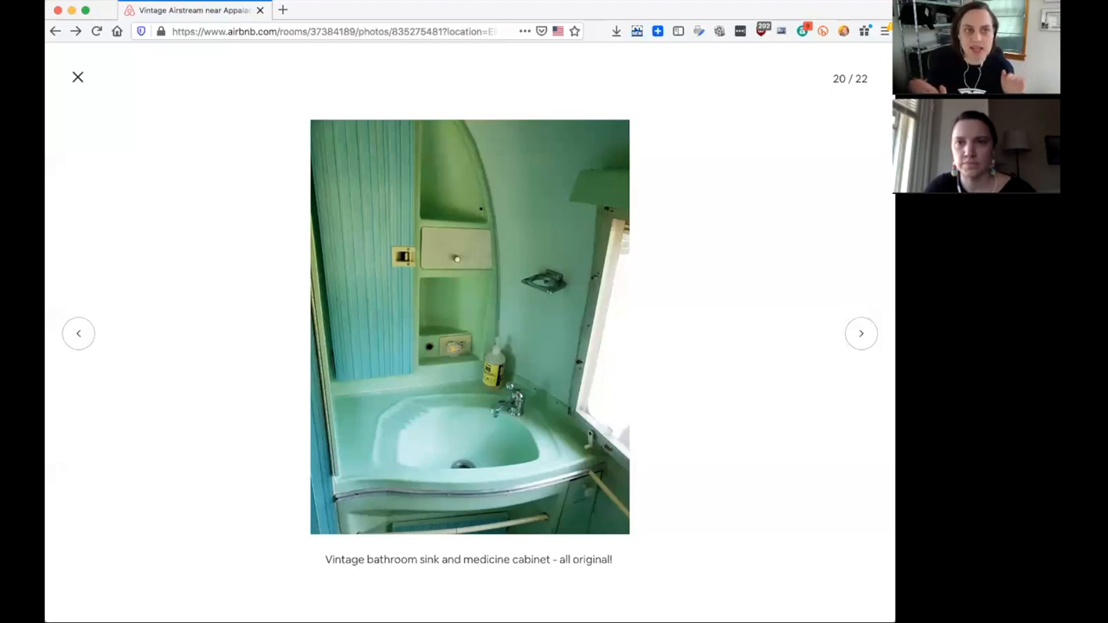
Advance to photo 21 of 22, the all-original mint green shower/tub and hamper
left_click(860, 333)
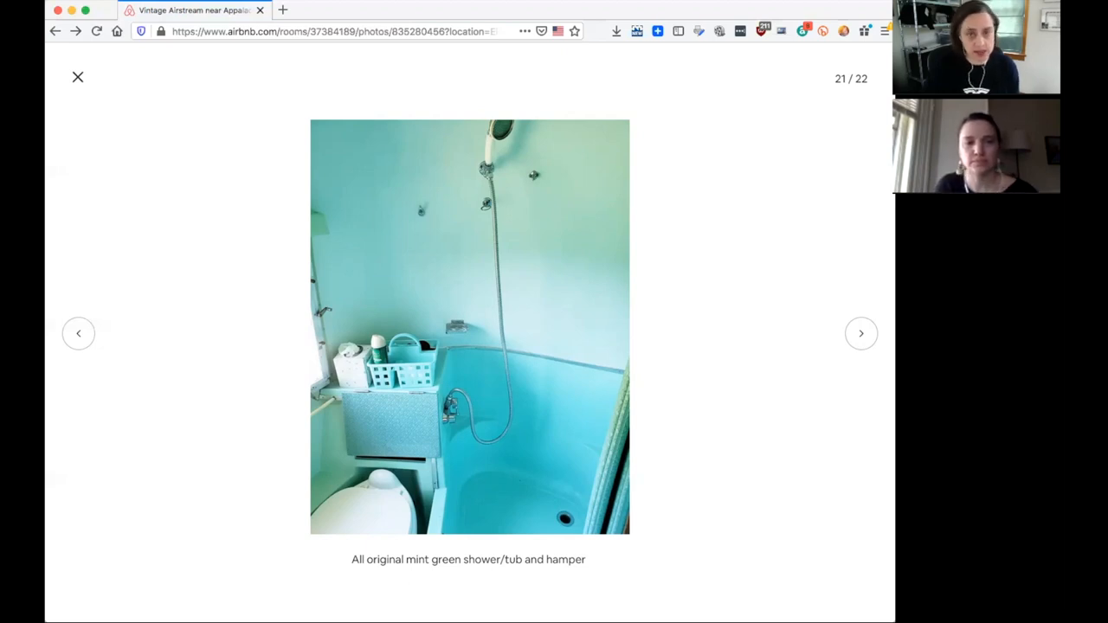
Advance to the final photo, 22 of 22, the closet with towels and hangers
left_click(861, 333)
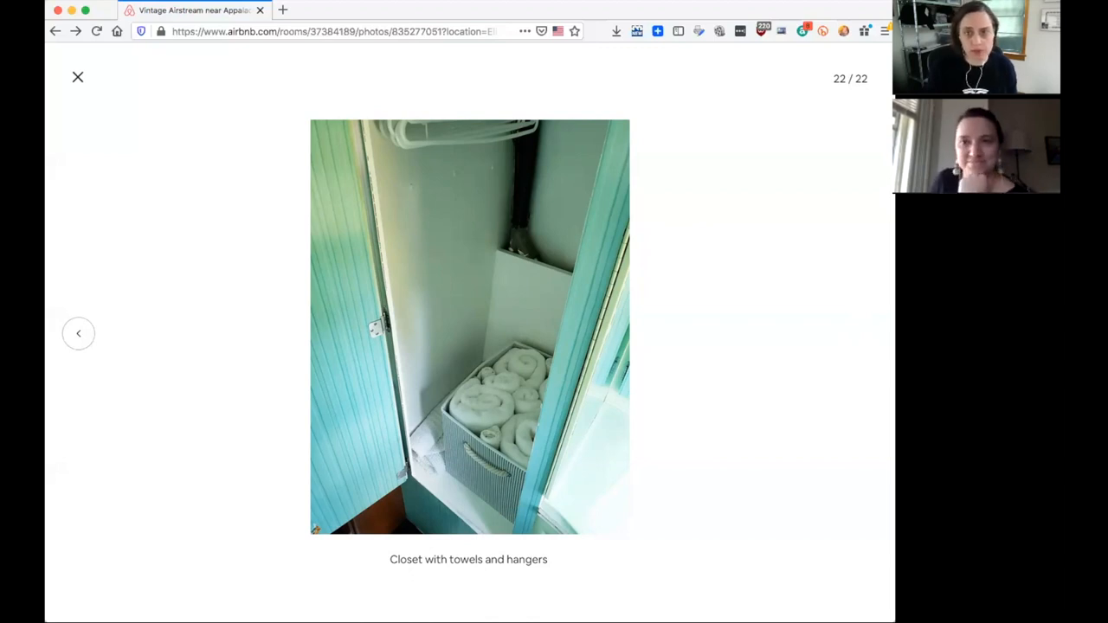
left_click(78, 333)
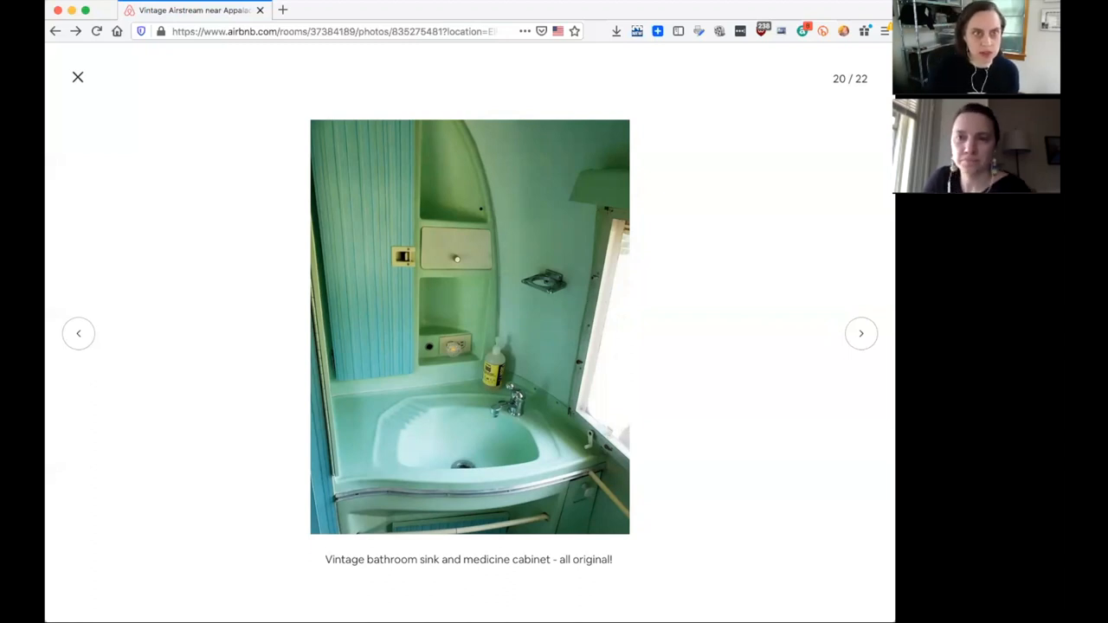
left_click(861, 334)
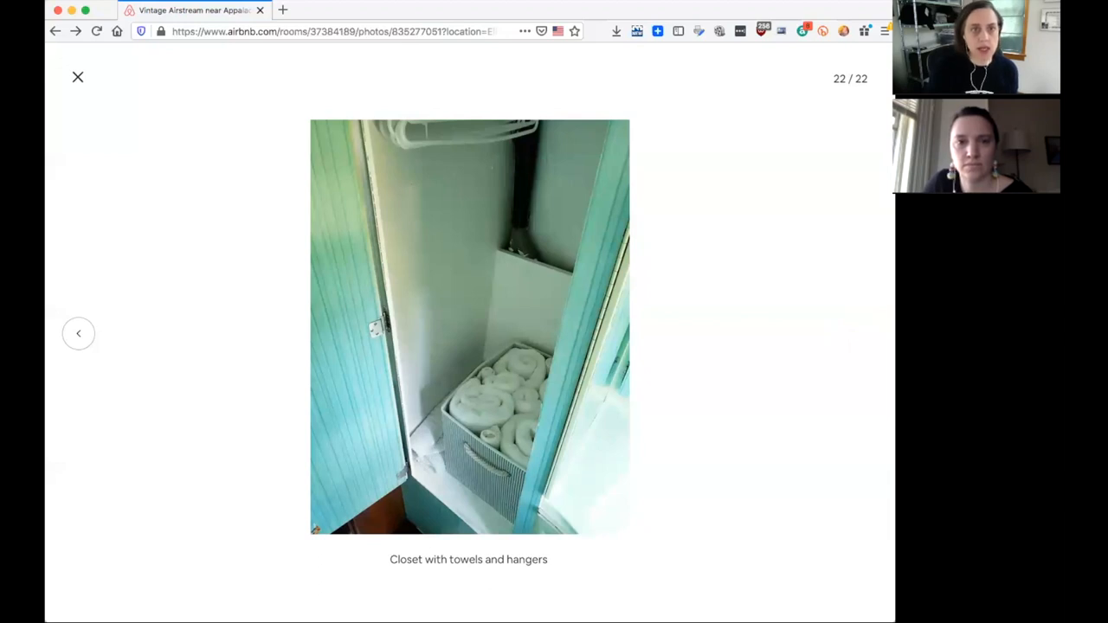
mouse_move(68, 85)
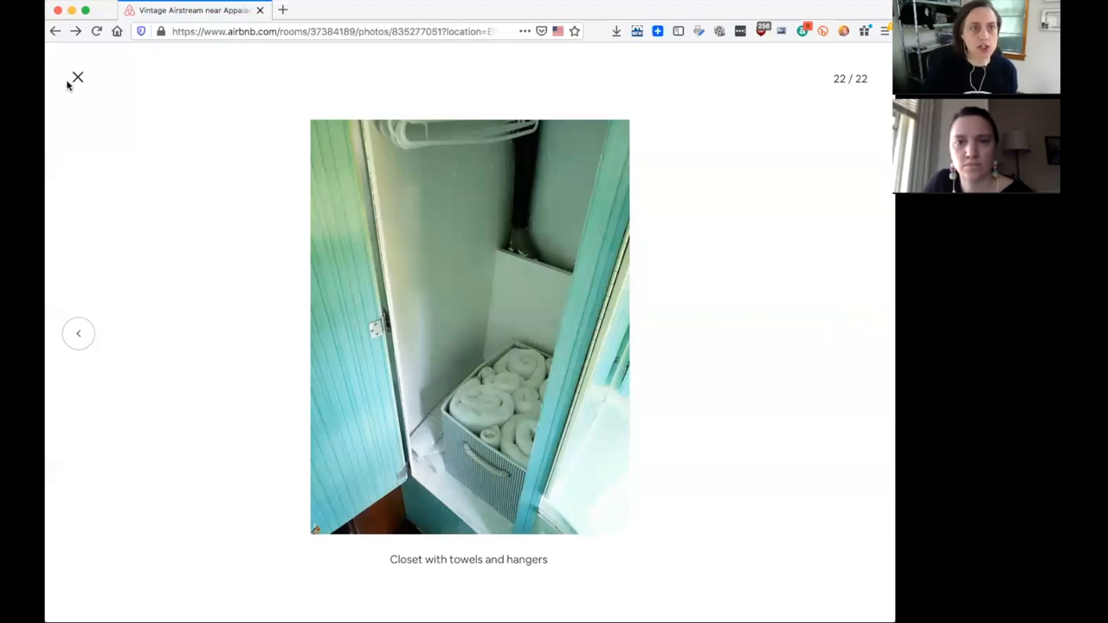
Close the single-photo viewer and scroll the photo grid down to the red dinette and bathroom-view shots
left_click(77, 77)
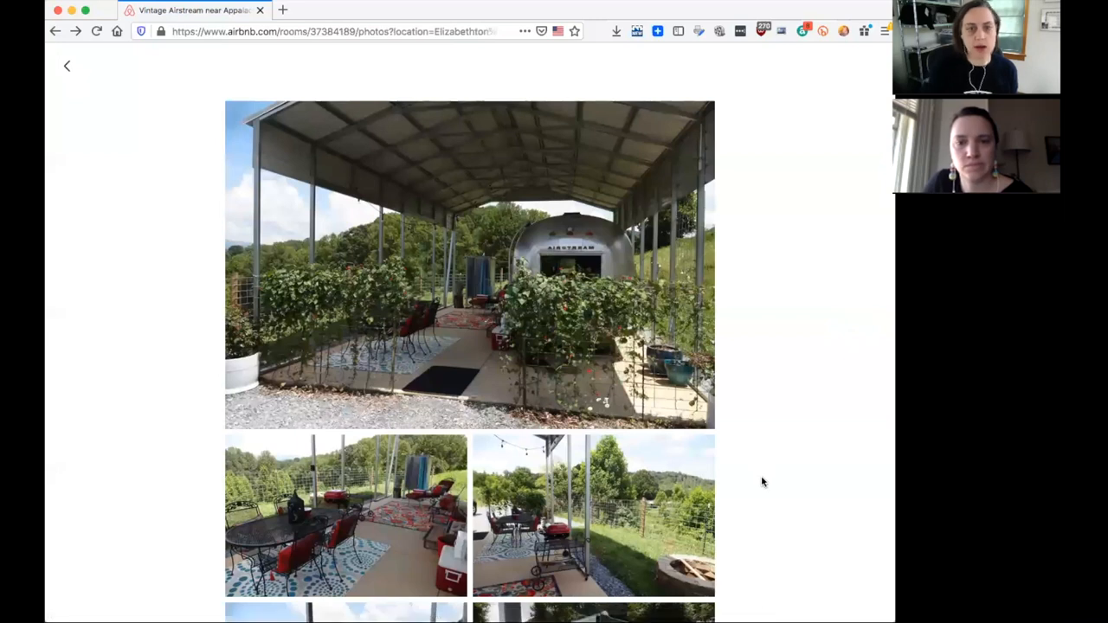
scroll("up", 3)
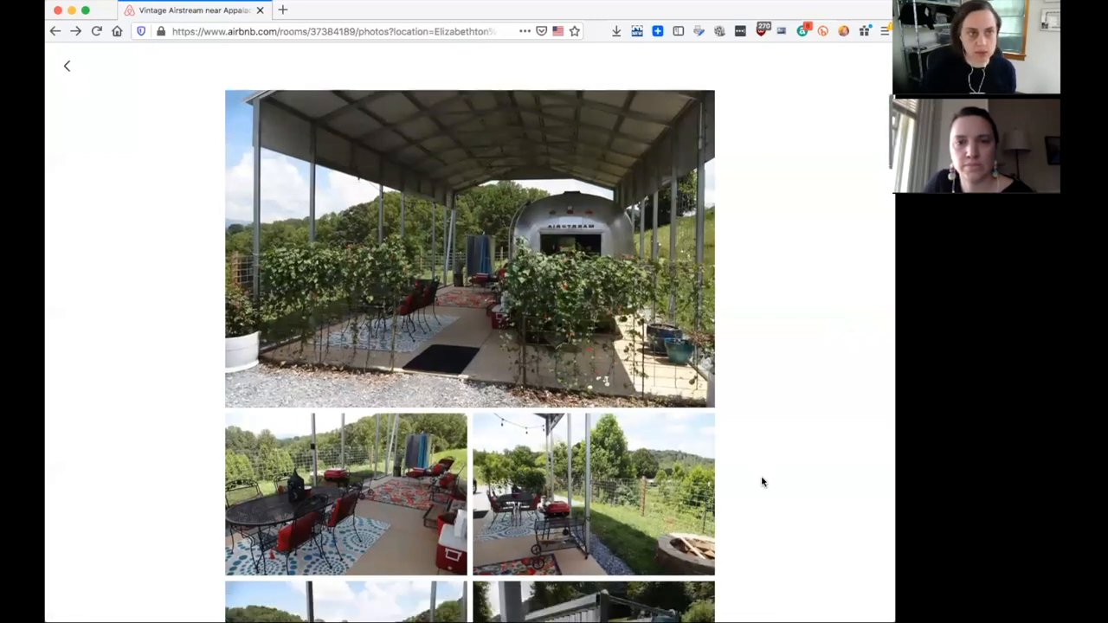
scroll("down", 3)
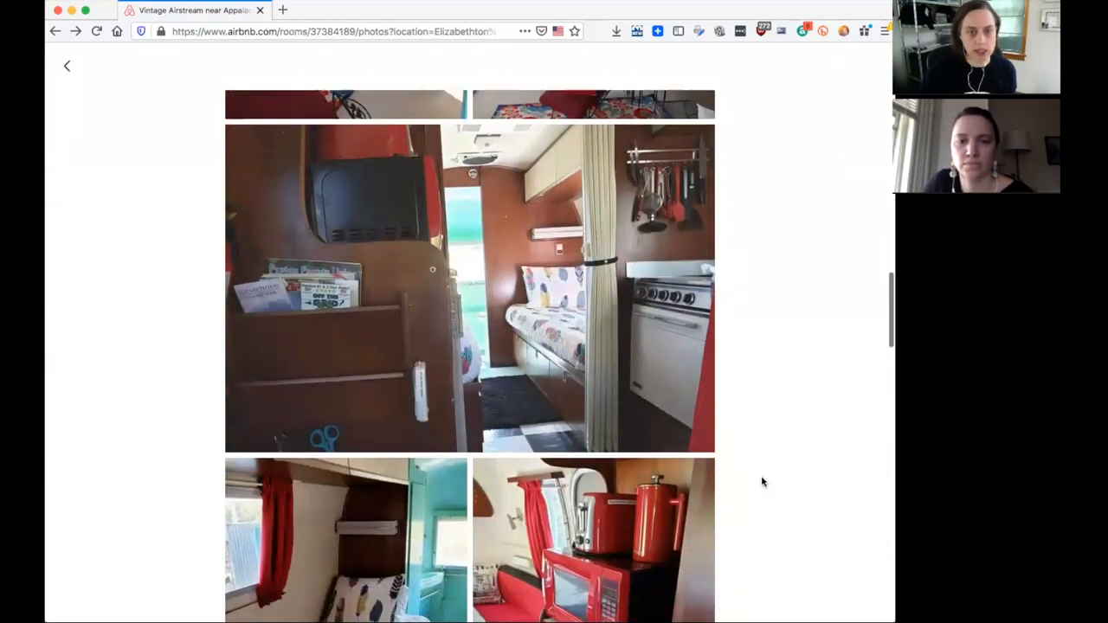
scroll("down", 3)
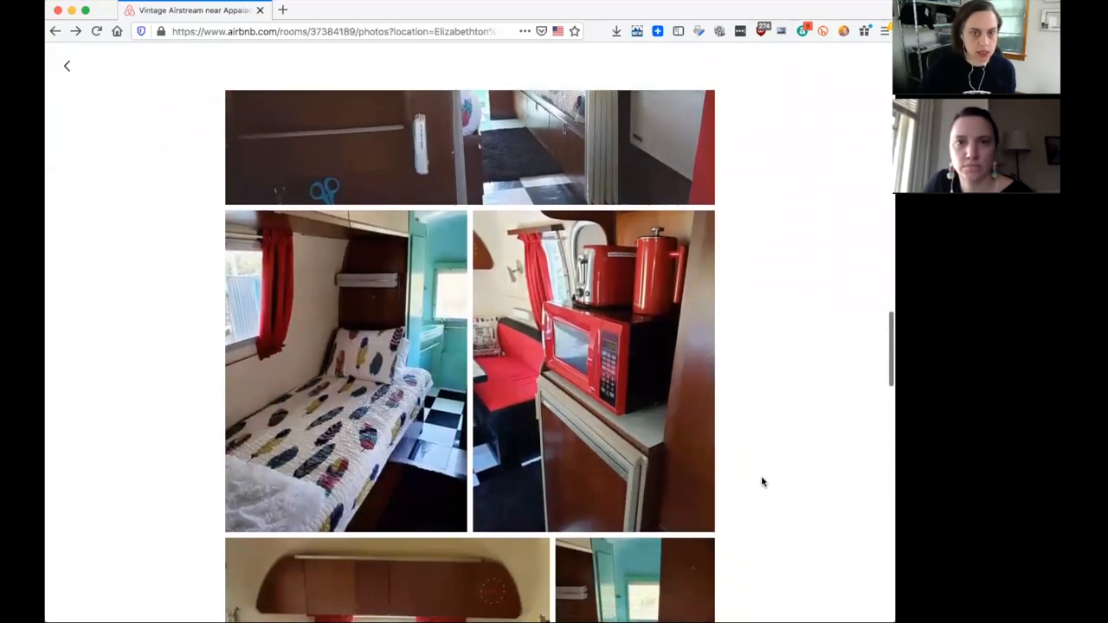
scroll("down", 3)
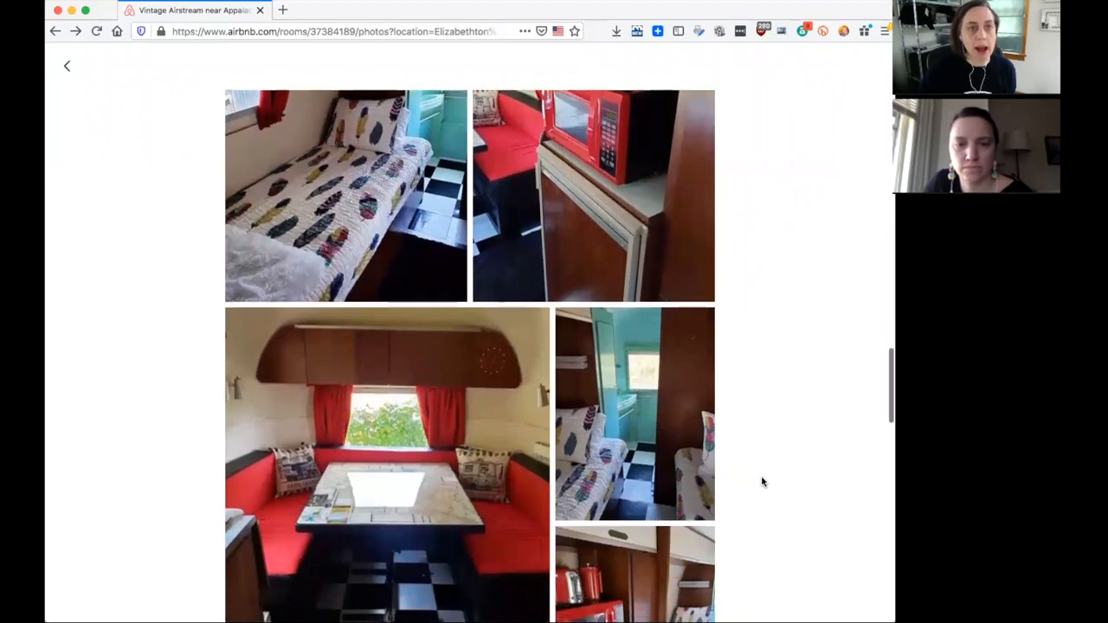
scroll("down", 3)
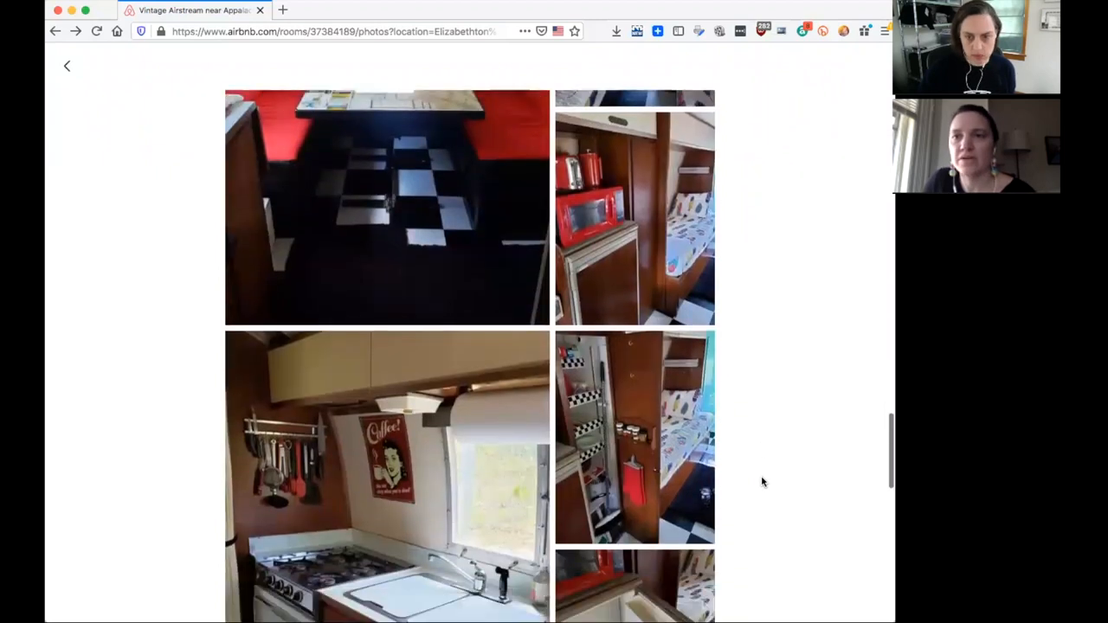
scroll("up", 3)
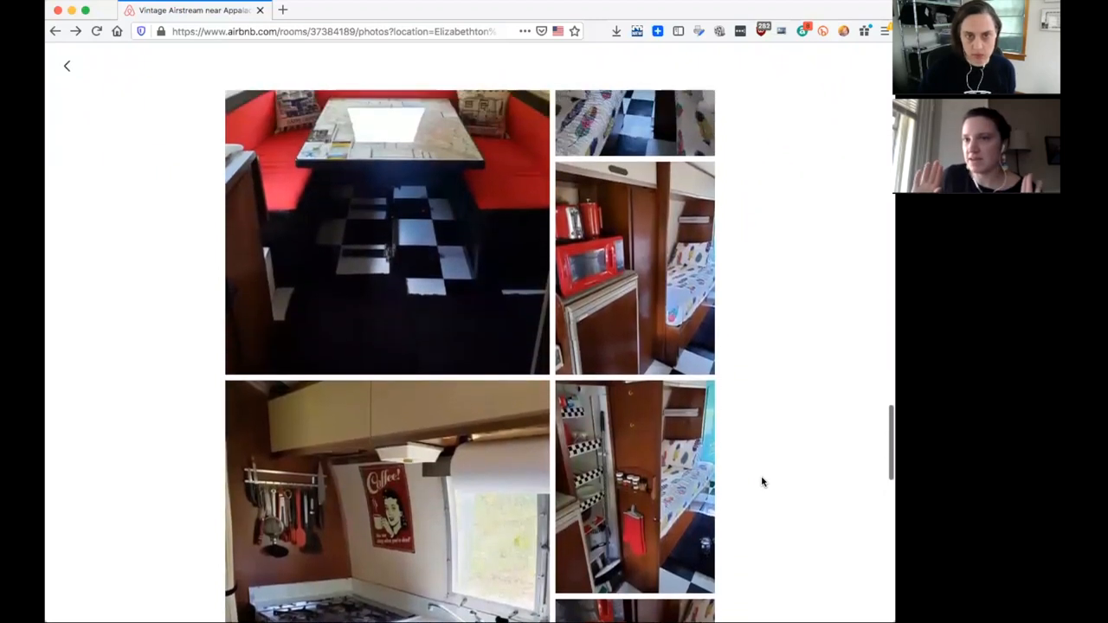
scroll("up", 3)
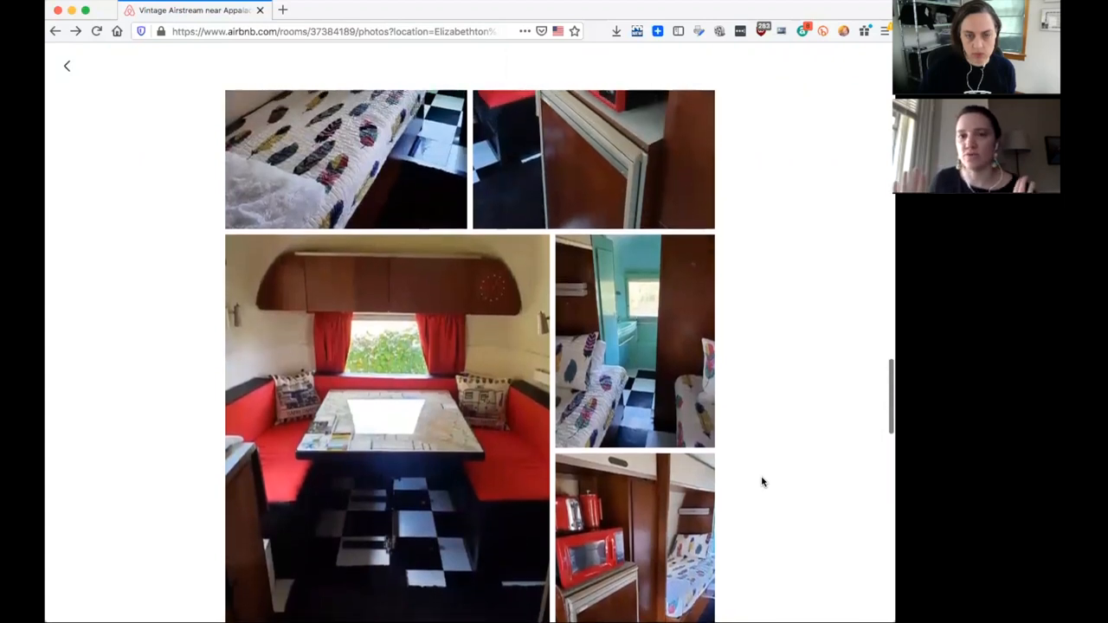
scroll("down", 3)
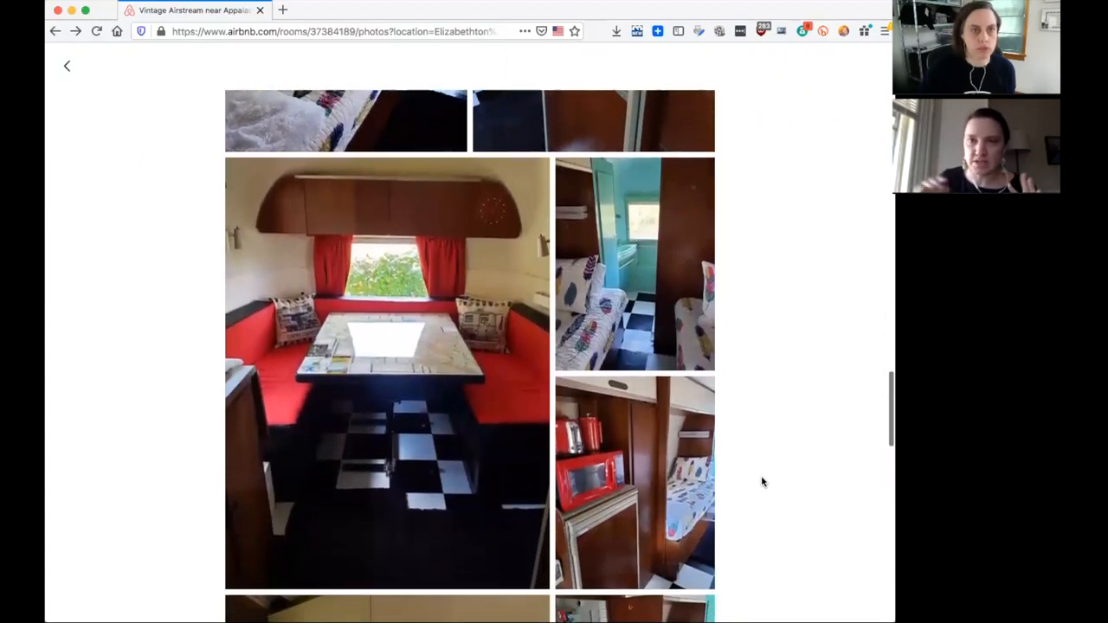
scroll("down", 3)
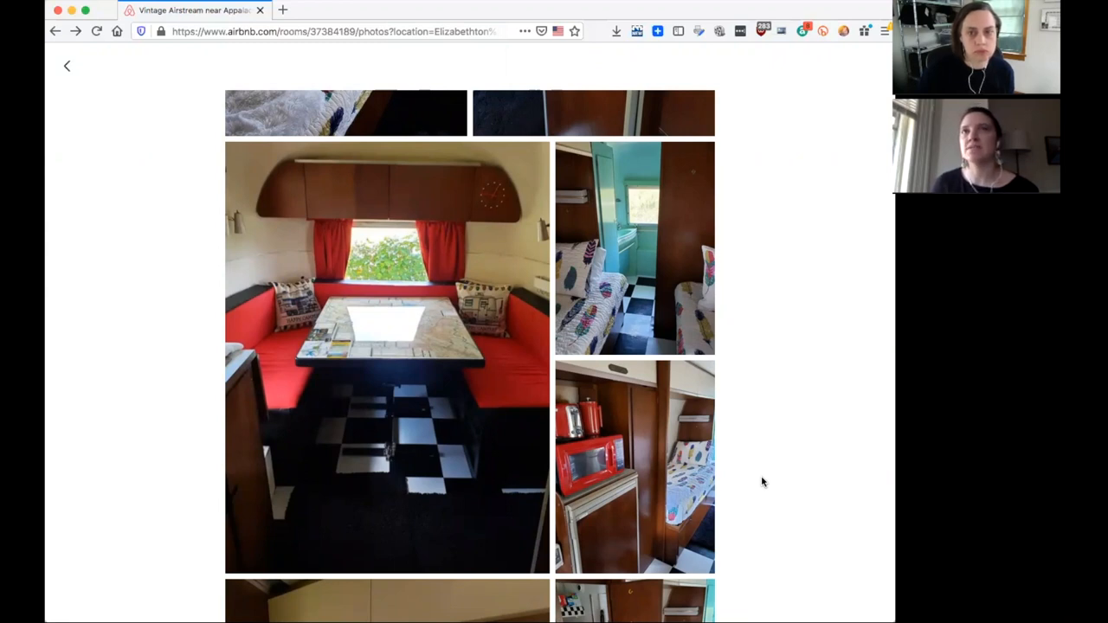
scroll("down", 3)
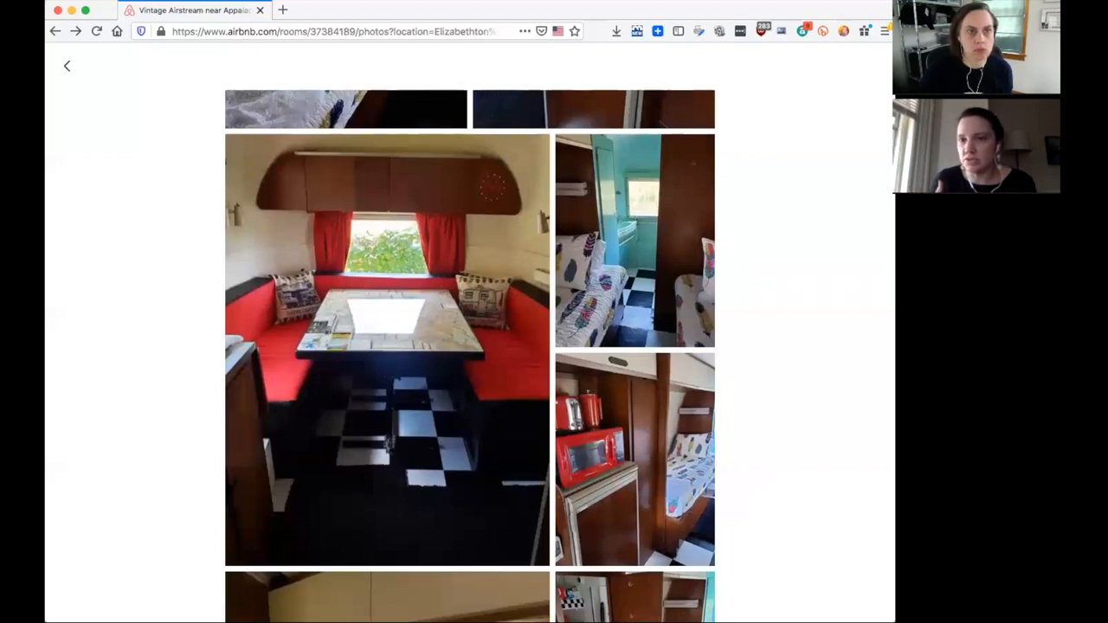
mouse_move(182, 275)
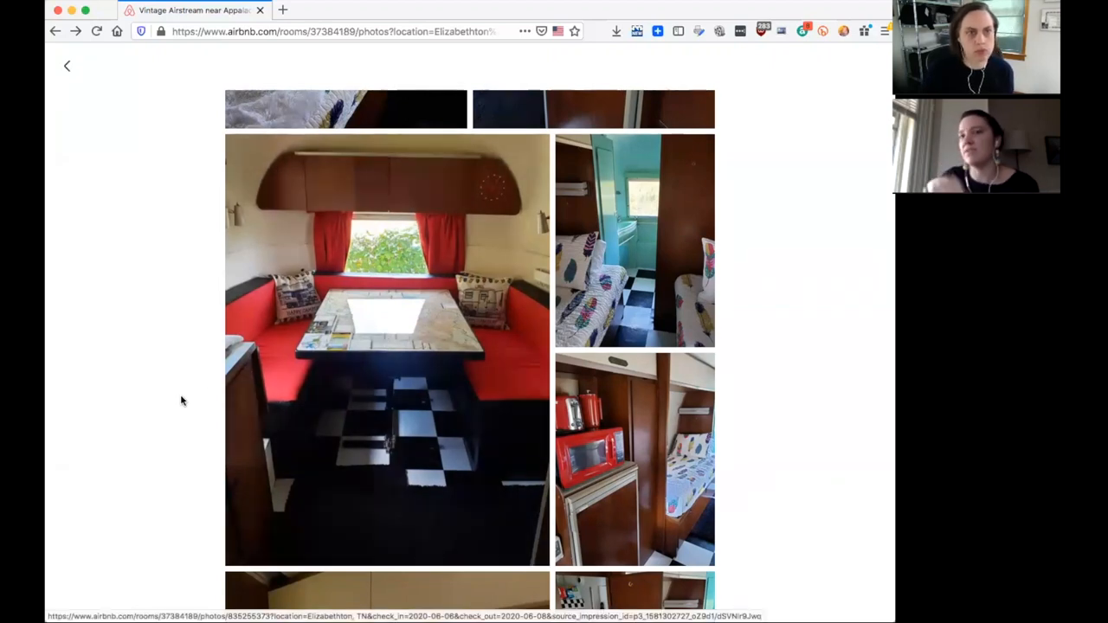
mouse_move(175, 398)
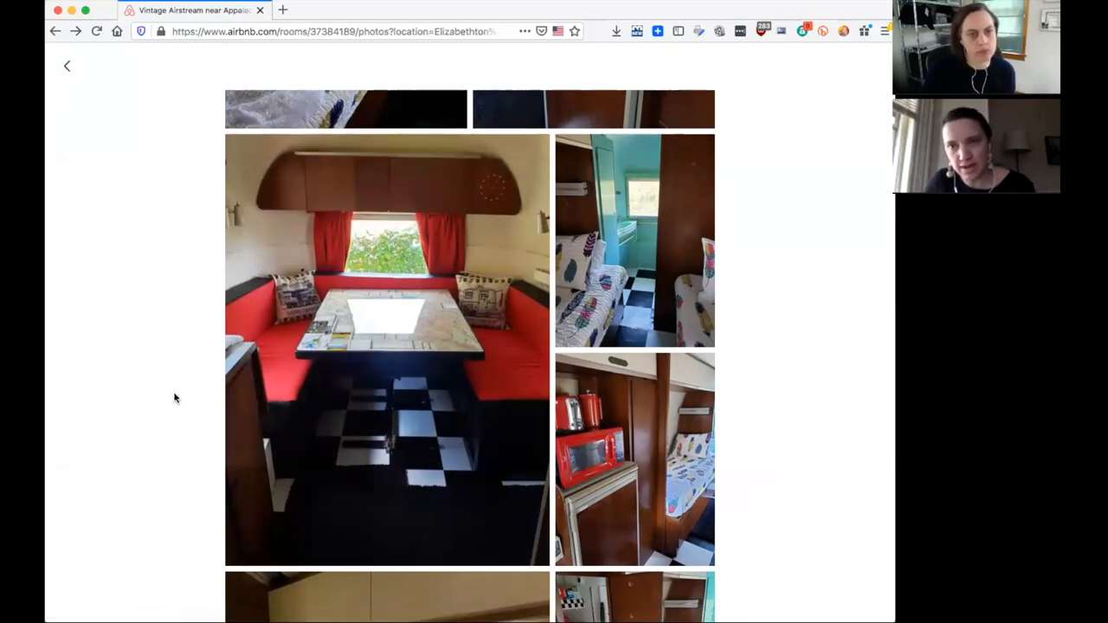
left_click(66, 66)
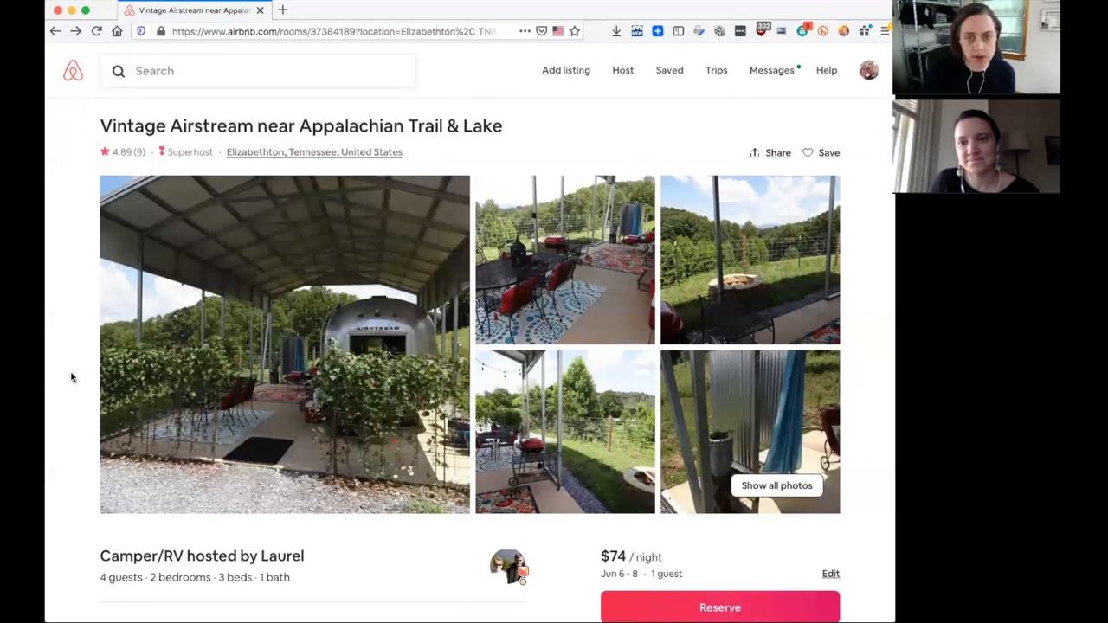
mouse_move(80, 378)
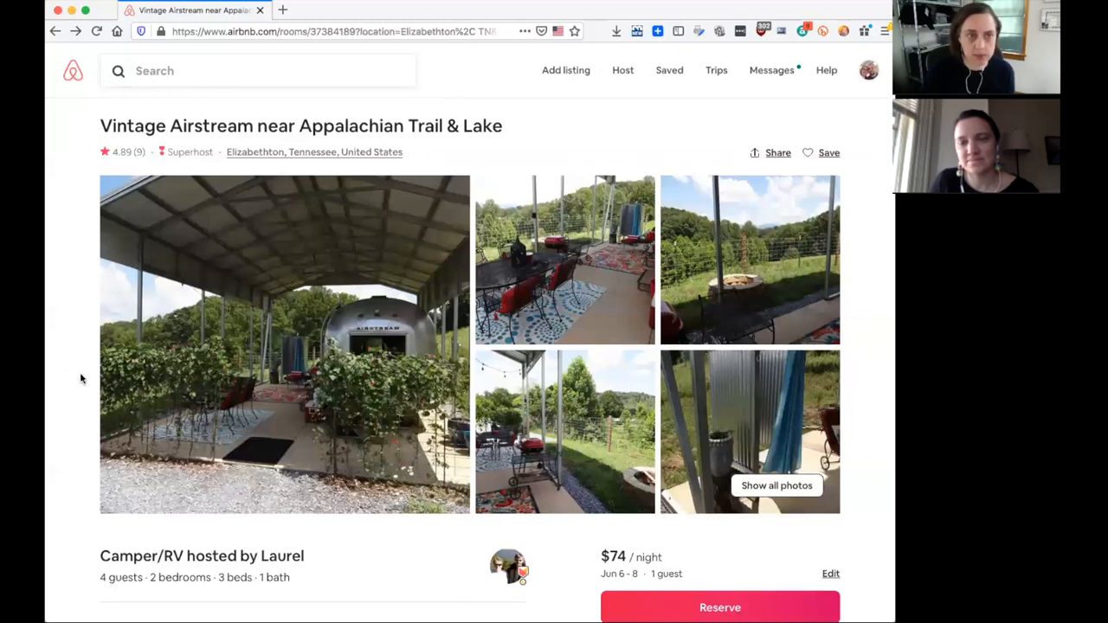